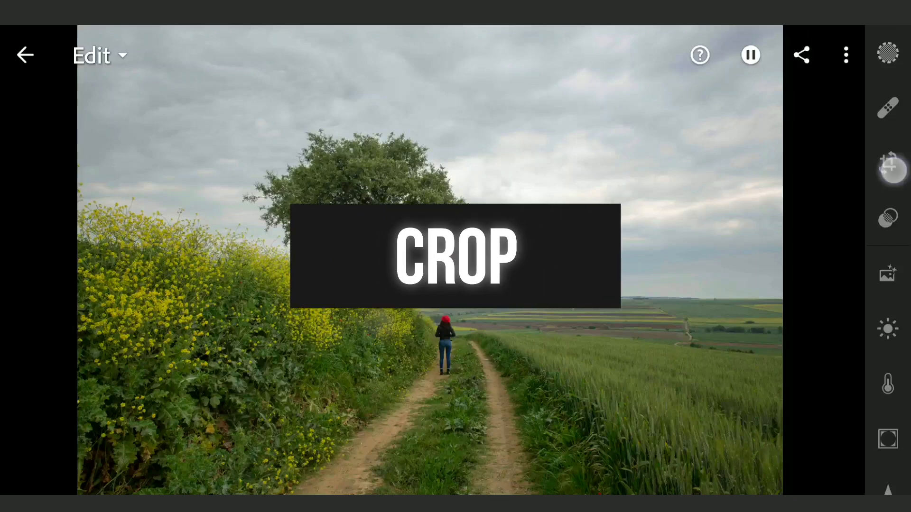
Step: Set a portrait-orientation crop frame around the tree, path and walker
click(887, 166)
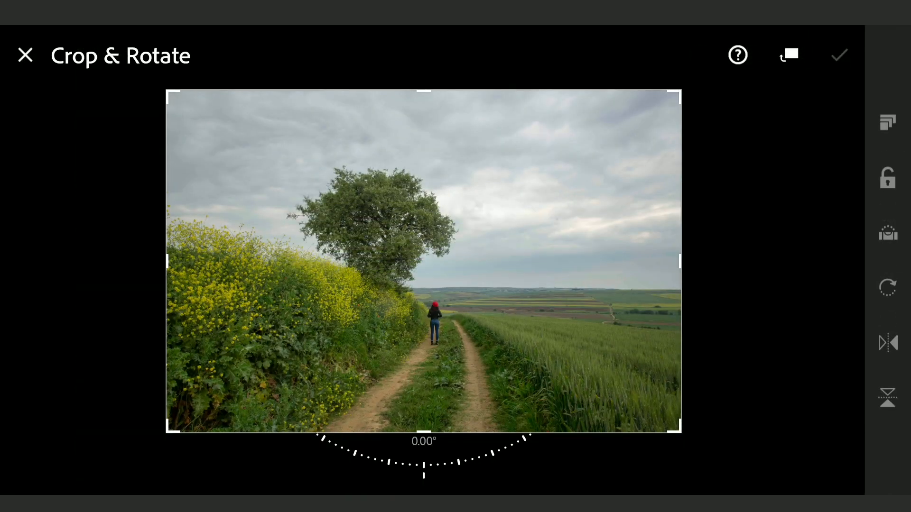
click(887, 121)
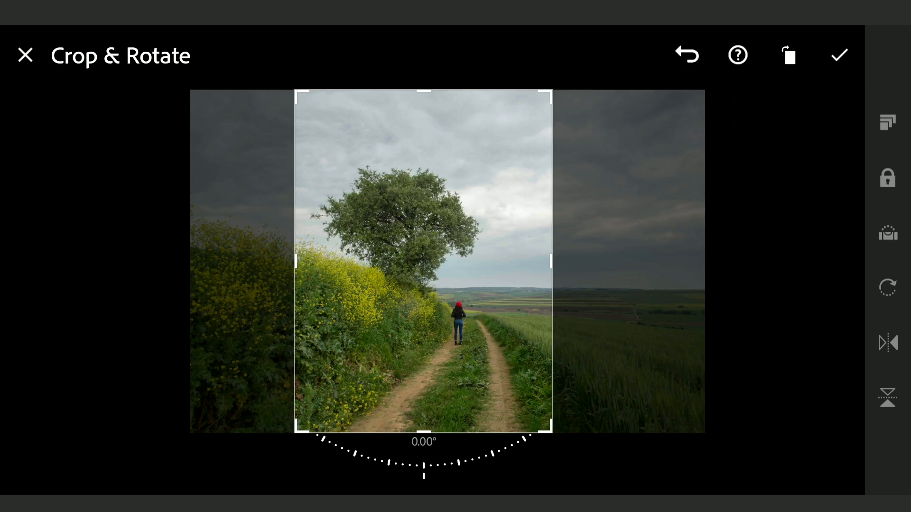
Step: Apply the portrait crop and set Highlights to -54 and Whites to +34
click(838, 54)
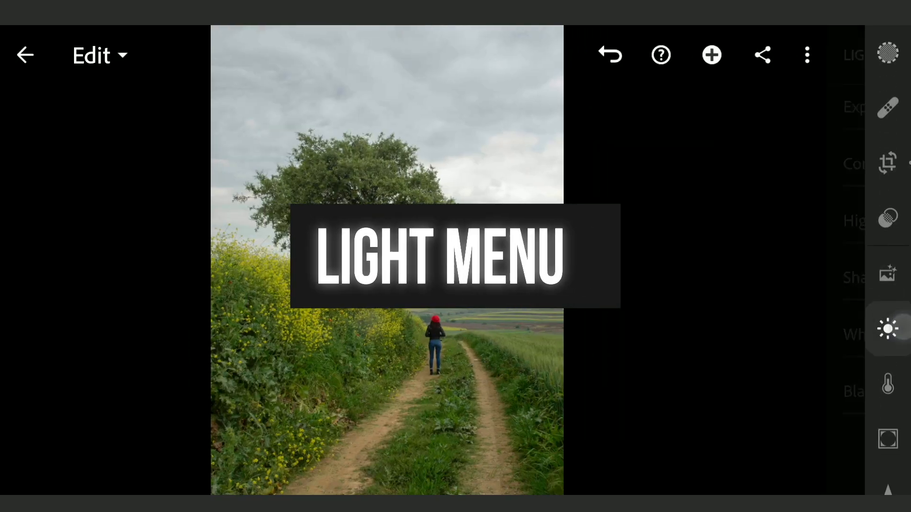
click(888, 329)
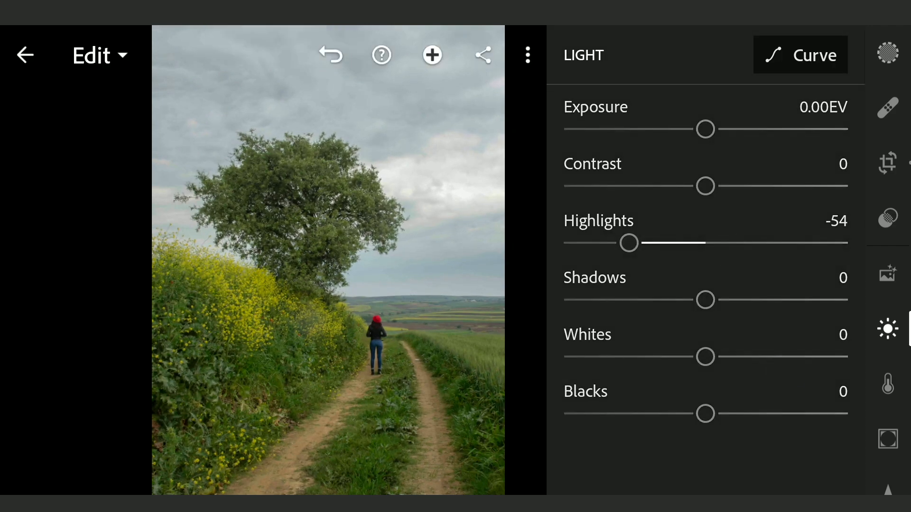
drag(704, 357, 754, 357)
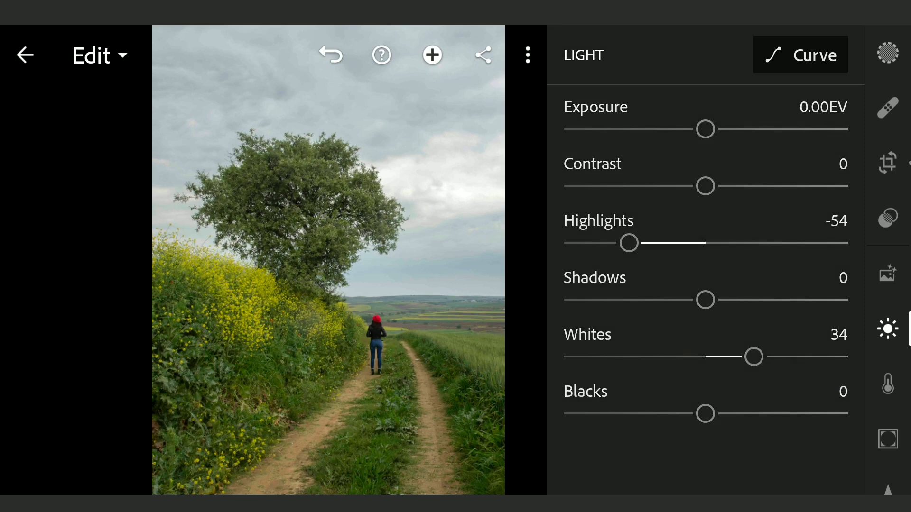
click(888, 384)
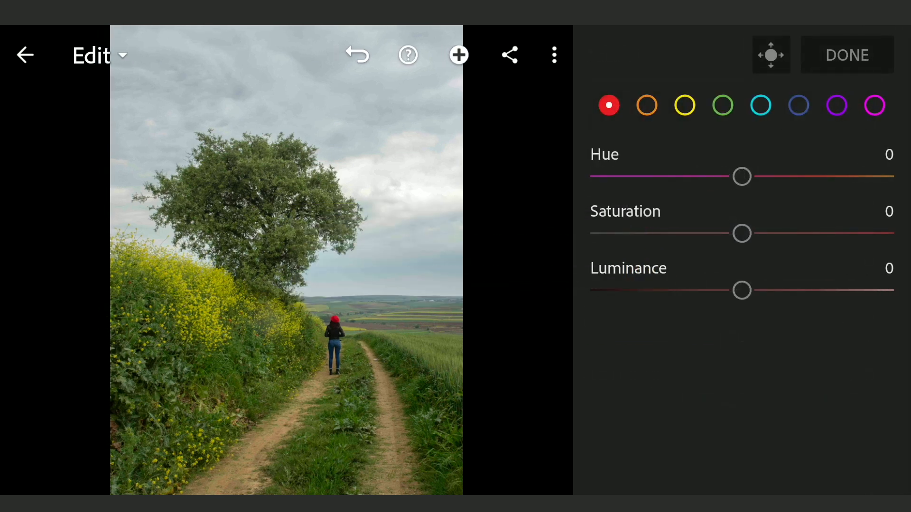
Step: In Color Mix, shift the green hue to +91 and reset aqua hue to 0
click(385, 140)
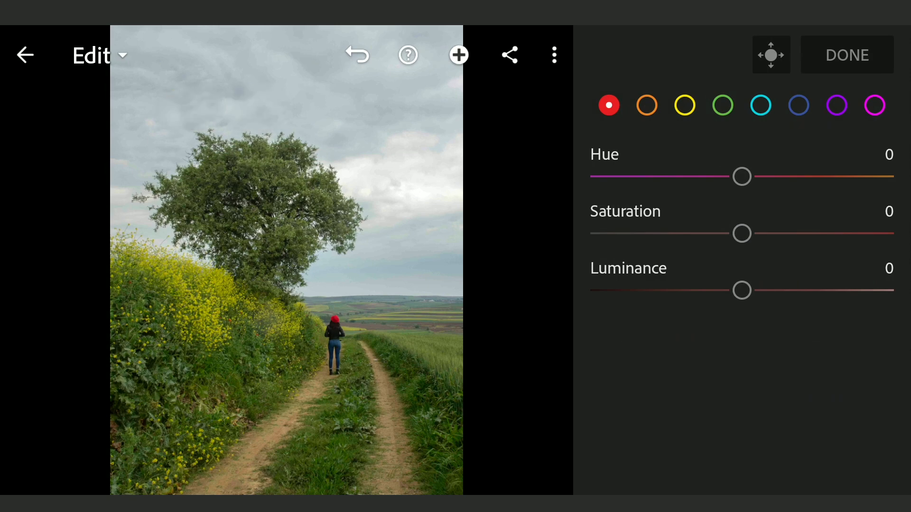
click(684, 105)
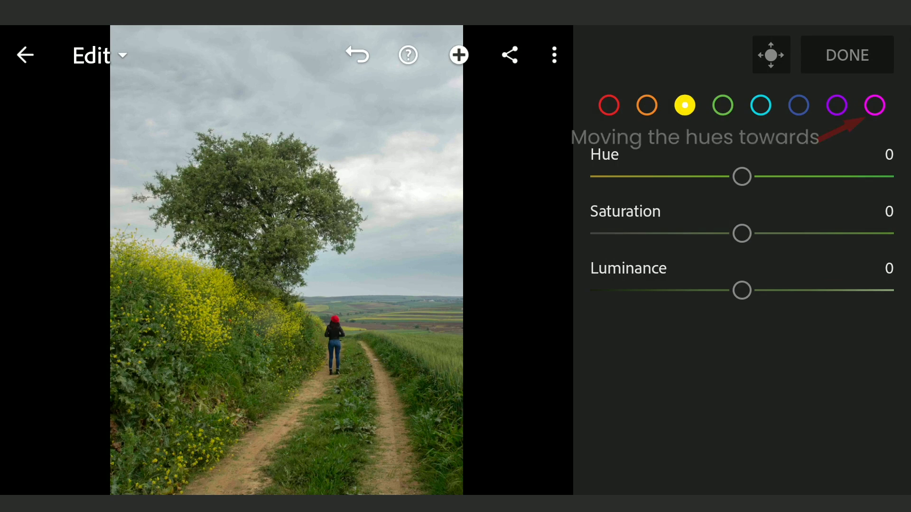
drag(742, 177, 872, 176)
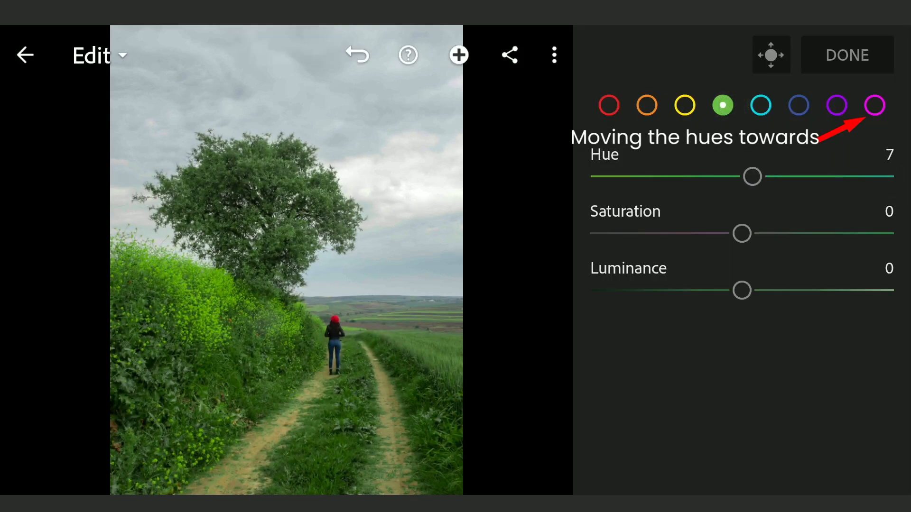
drag(752, 176, 879, 176)
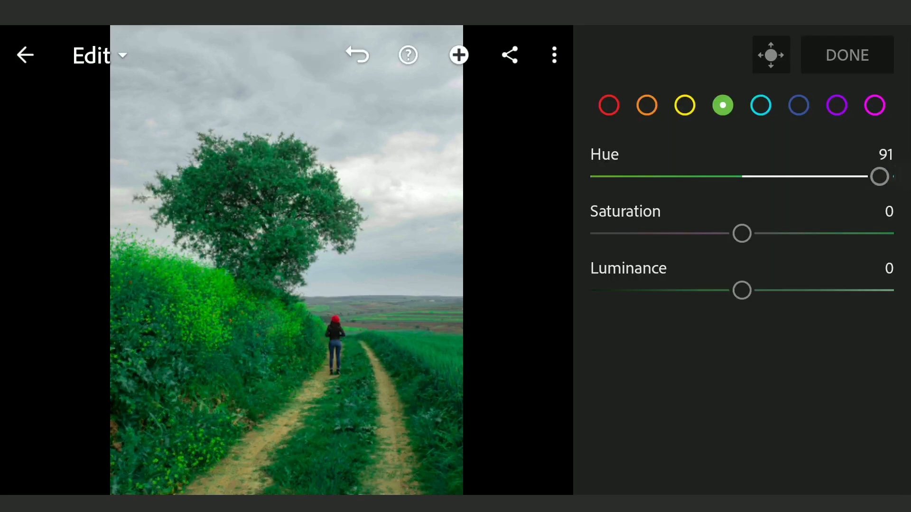
click(760, 106)
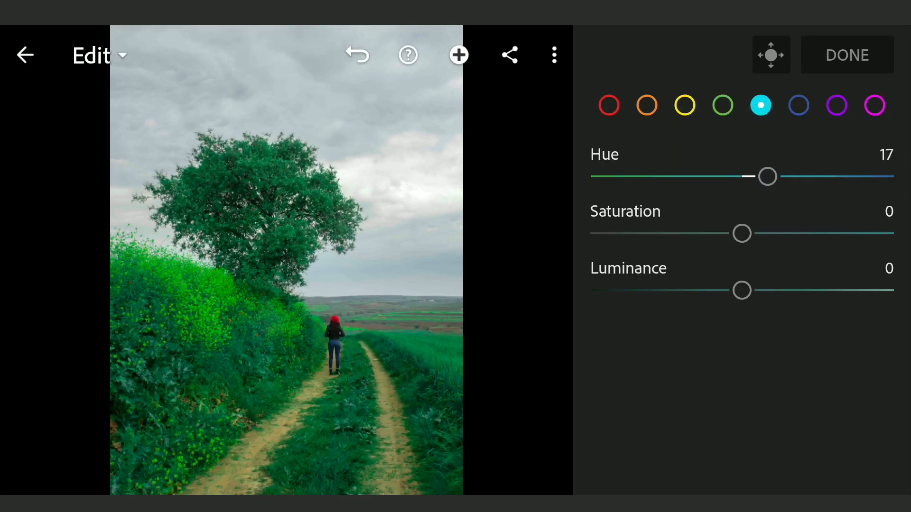
drag(766, 176, 741, 176)
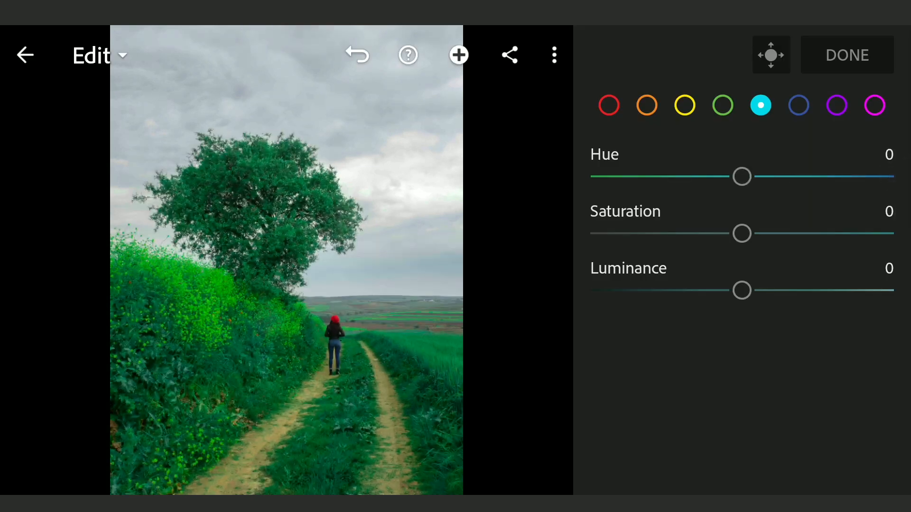
click(797, 105)
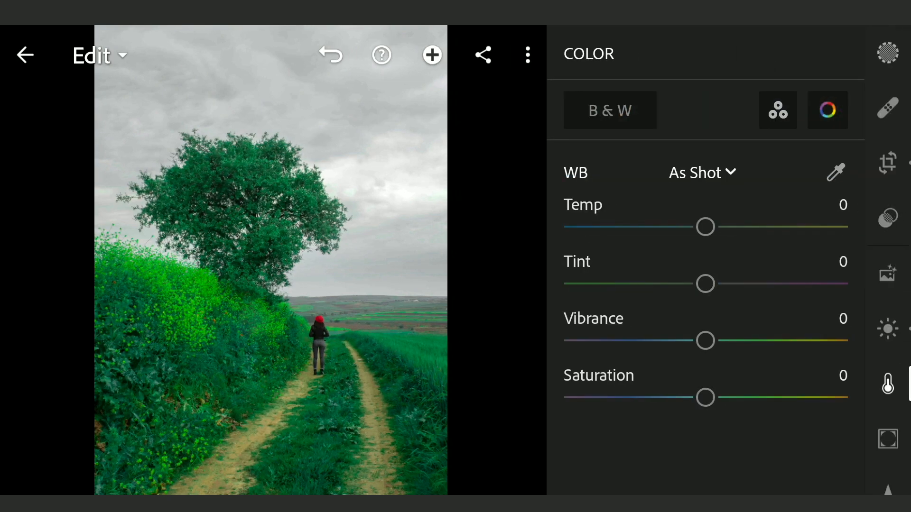
Step: Save the photo to the device as a JPG at largest dimensions and 100% quality
click(482, 54)
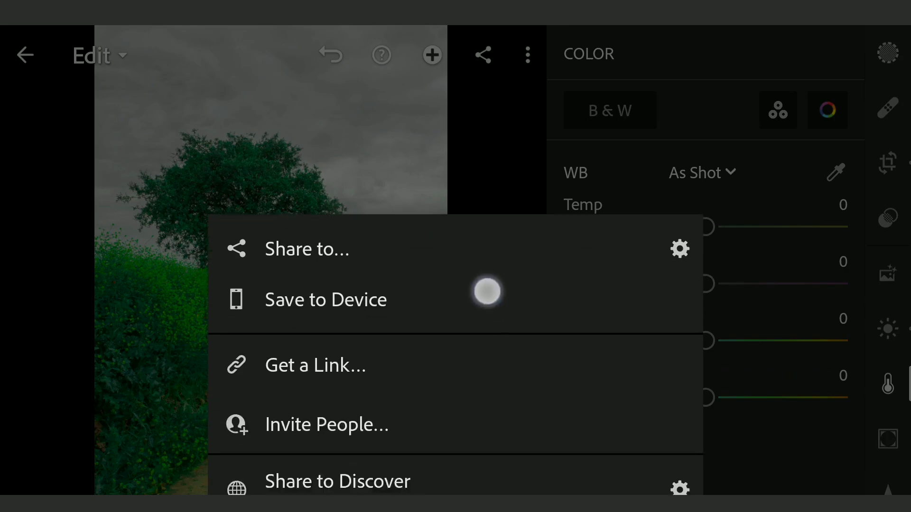
click(325, 300)
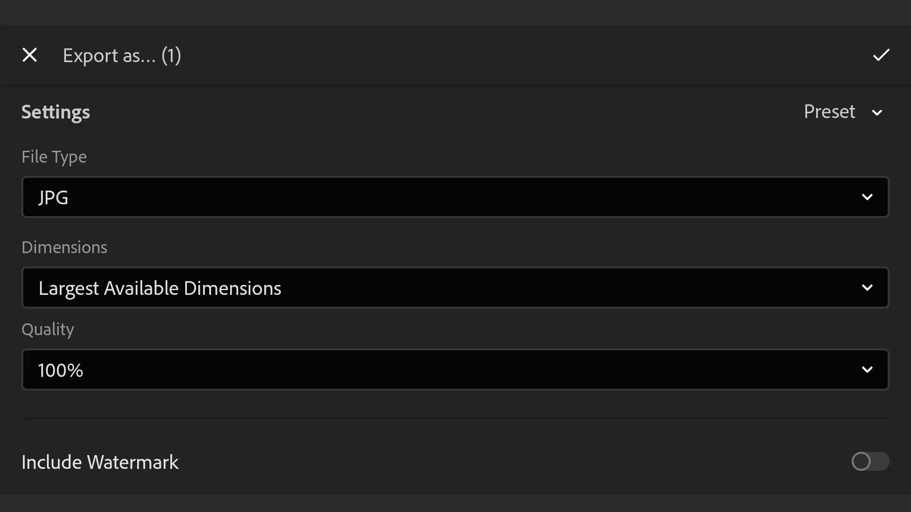
click(882, 55)
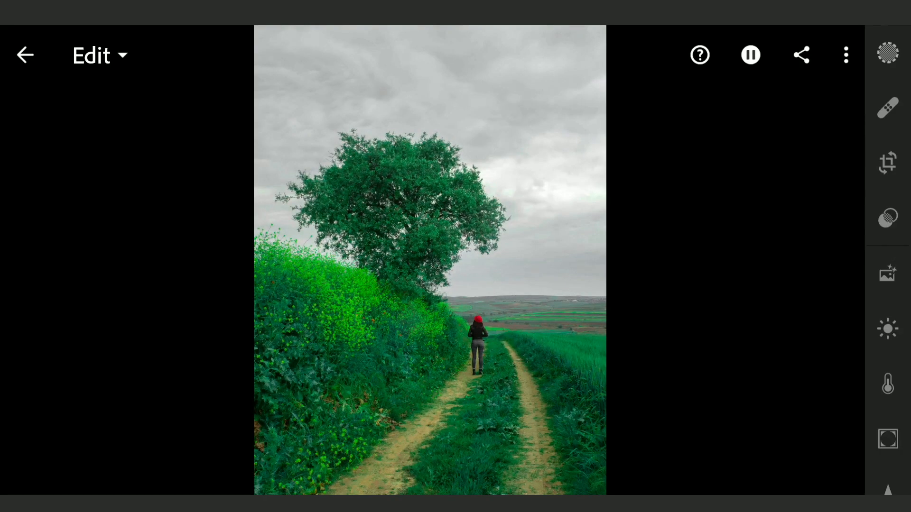
Step: Push the green and aqua hues to their maximum in Color Mix
click(888, 384)
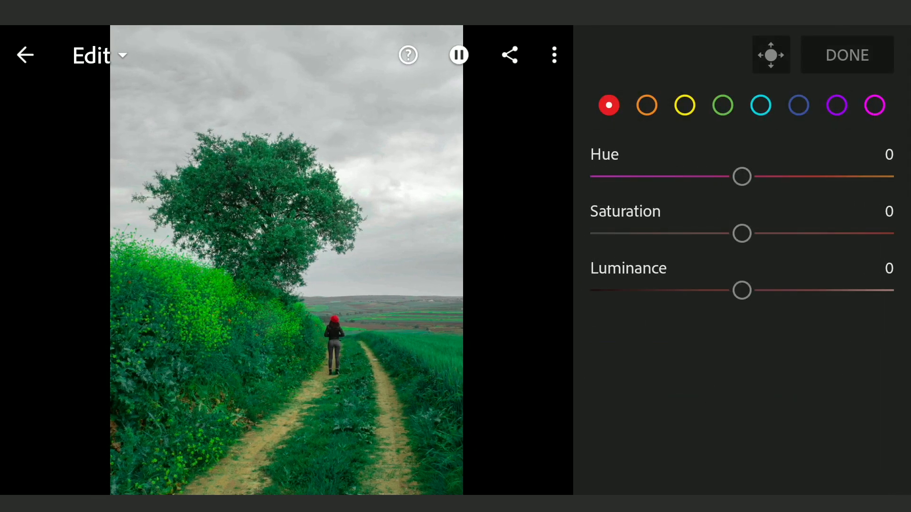
click(722, 105)
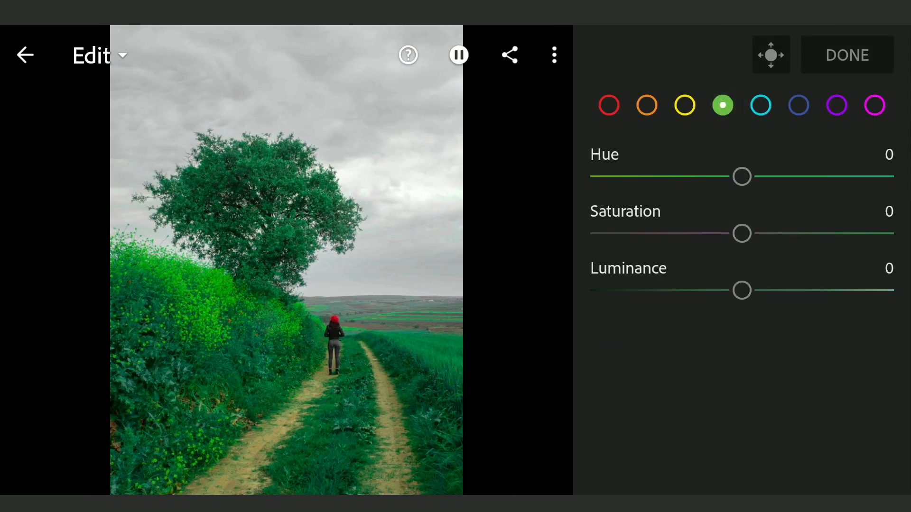
drag(743, 177, 877, 177)
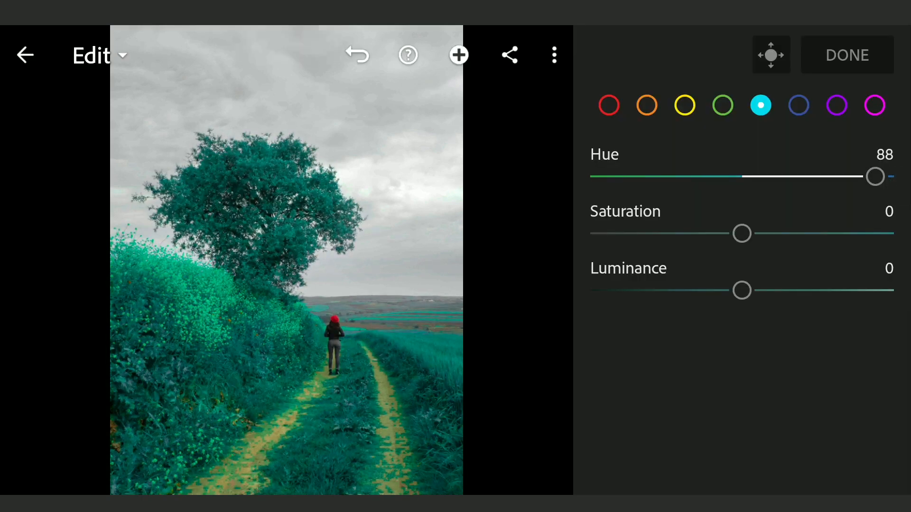
drag(875, 177, 893, 176)
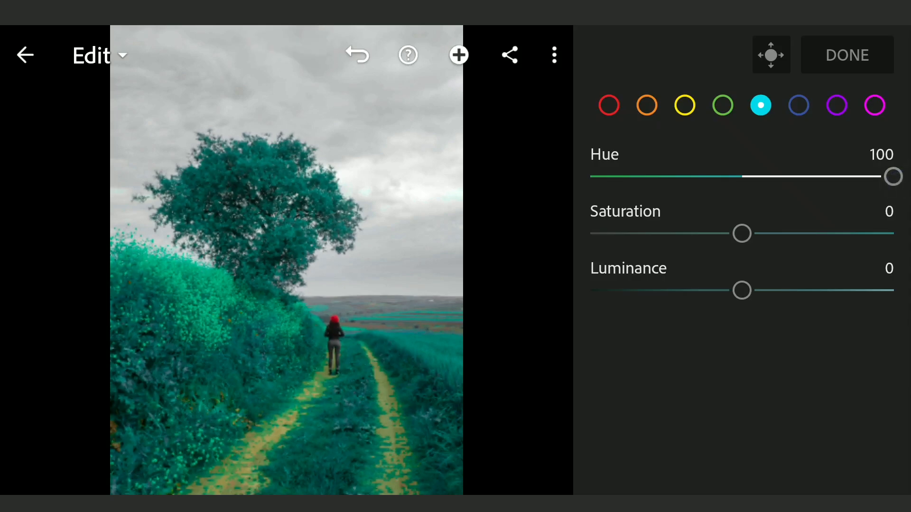
Step: Reselect green and aqua and shift the greenery's colour toward blue
click(723, 105)
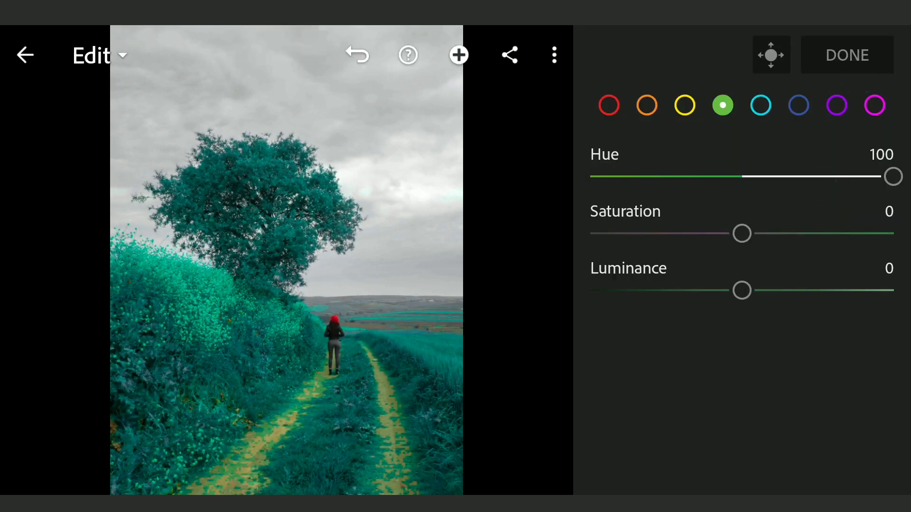
click(761, 105)
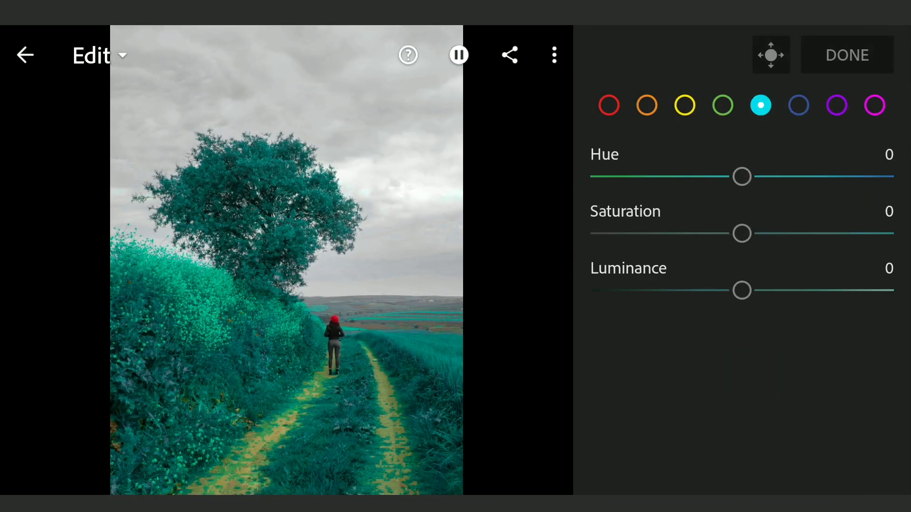
drag(742, 176, 837, 176)
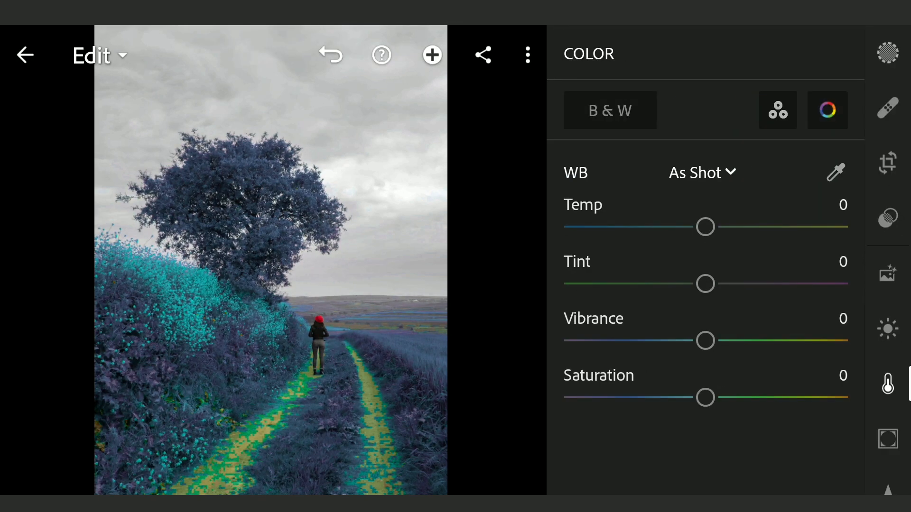
Step: Push the purple hue to 100 and close the color mixer
click(484, 54)
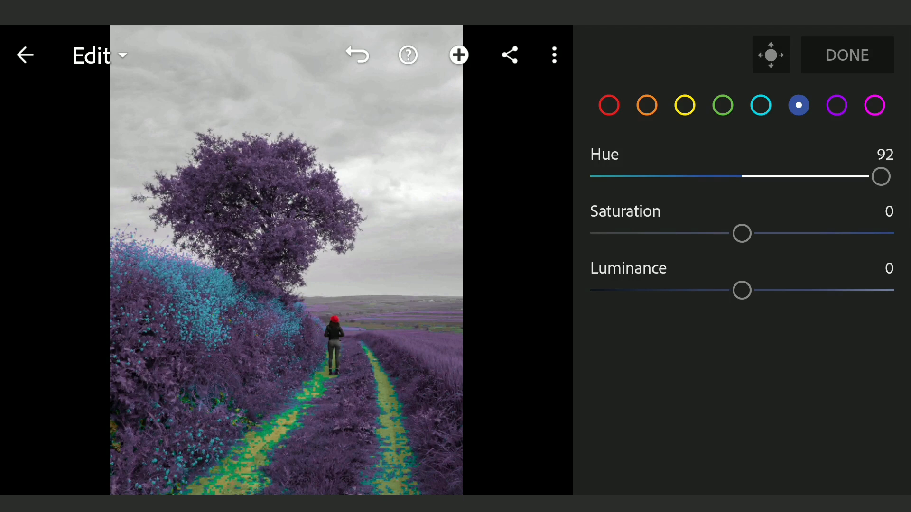
click(836, 105)
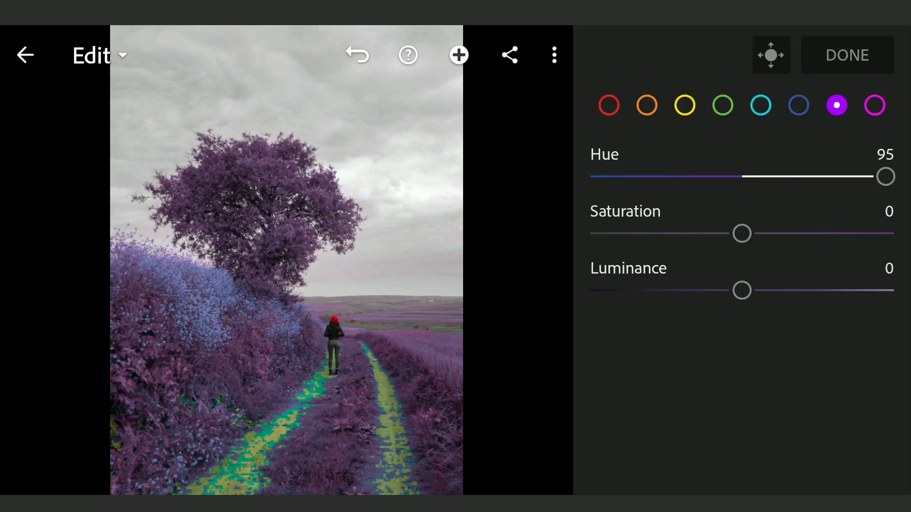
drag(883, 177, 895, 176)
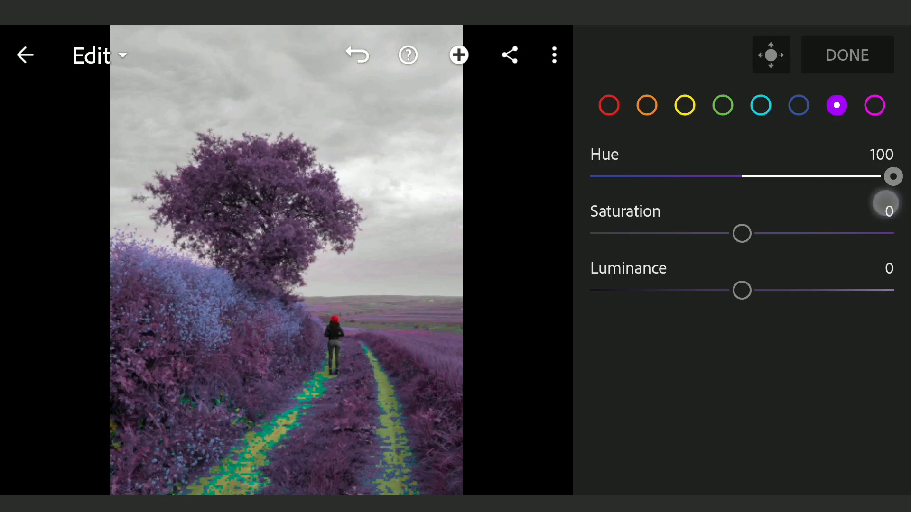
click(887, 383)
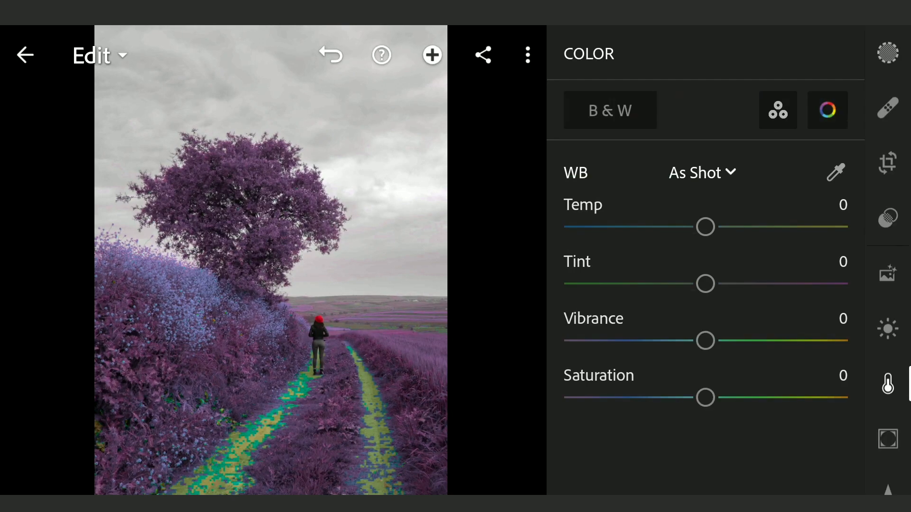
Step: Set the purple channel's Hue to 100 and Saturation to 40, then close Color Mix
click(482, 55)
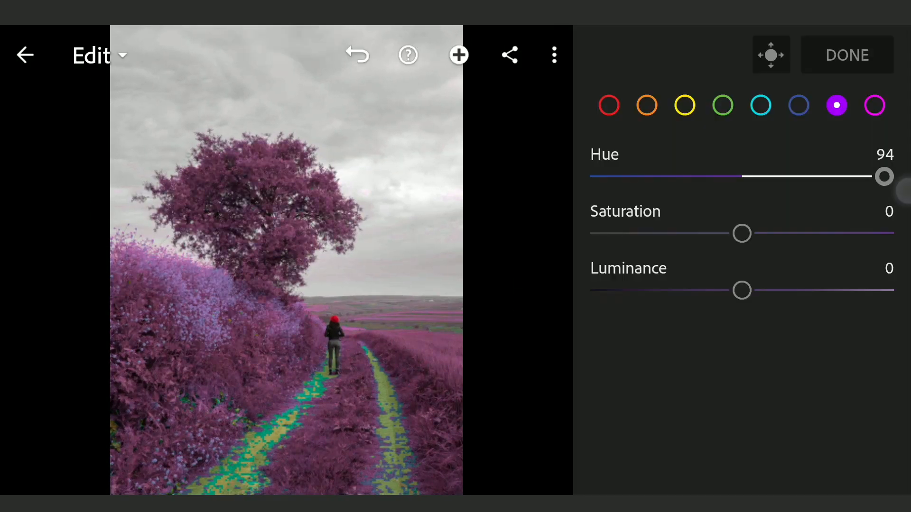
drag(883, 176, 893, 176)
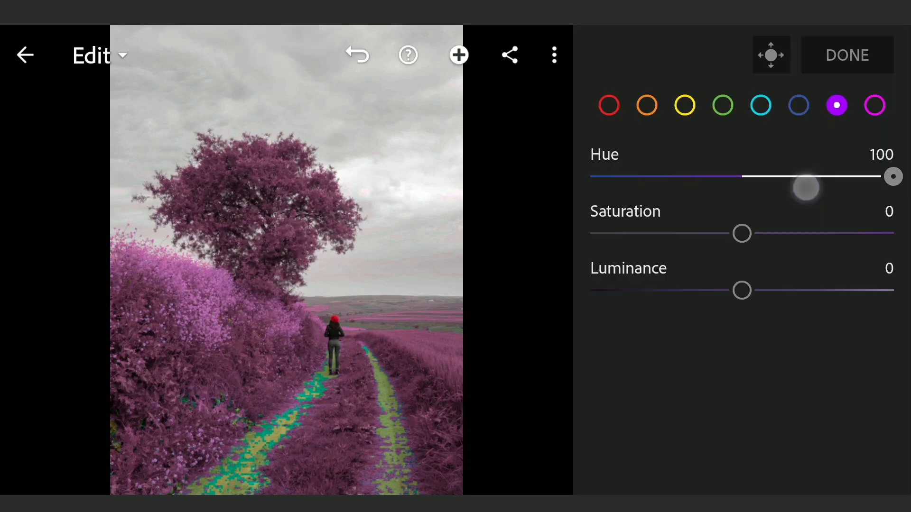
drag(742, 233, 833, 233)
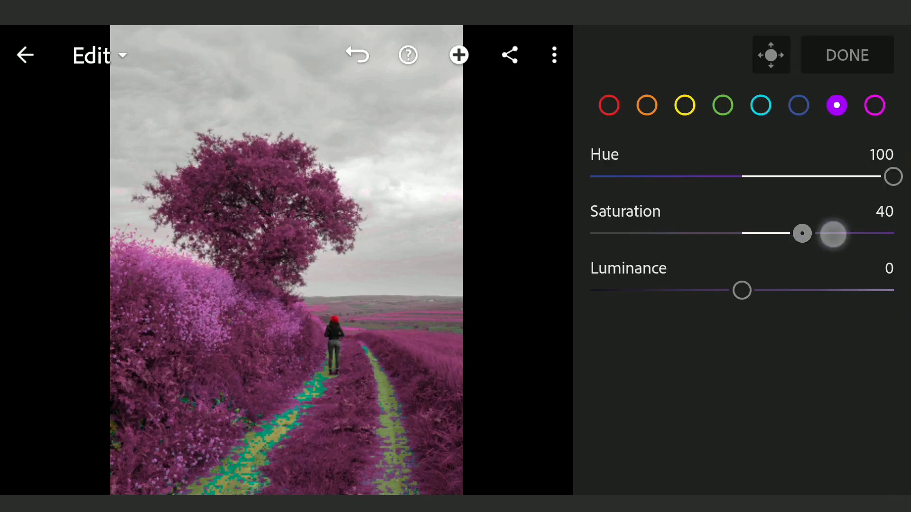
drag(742, 290, 805, 290)
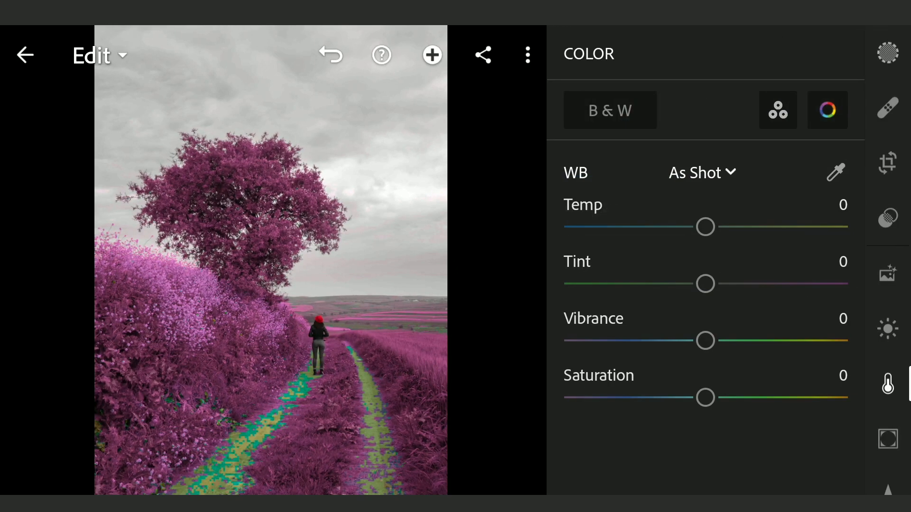
click(483, 54)
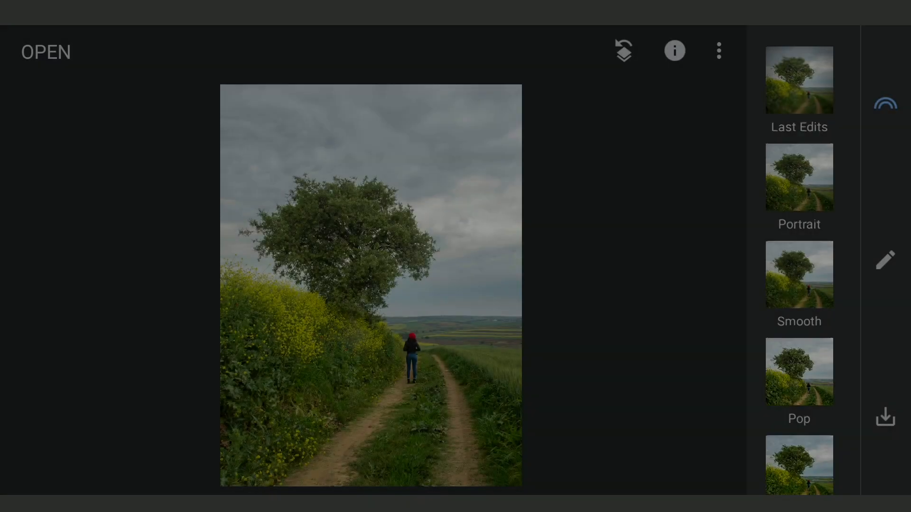
Step: Blend the magenta Lightroom image with Double Exposure at maximum opacity
click(885, 260)
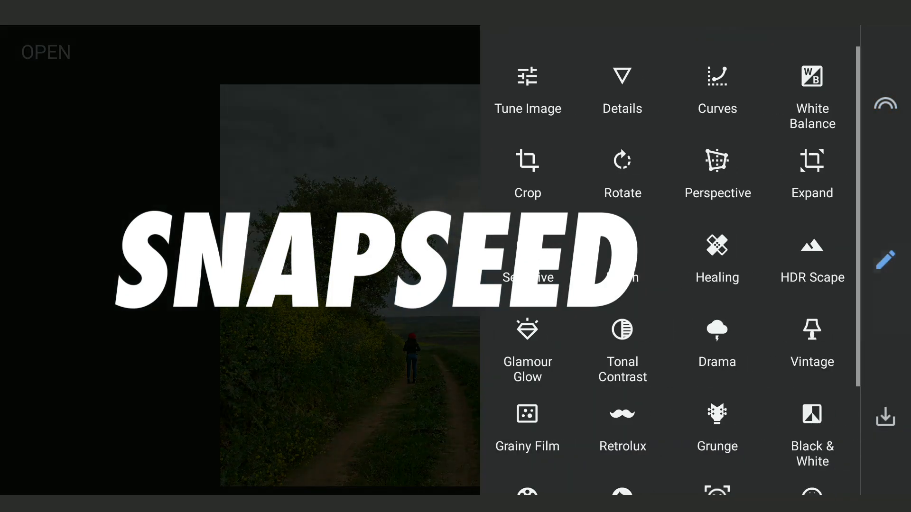
scroll(down, 3)
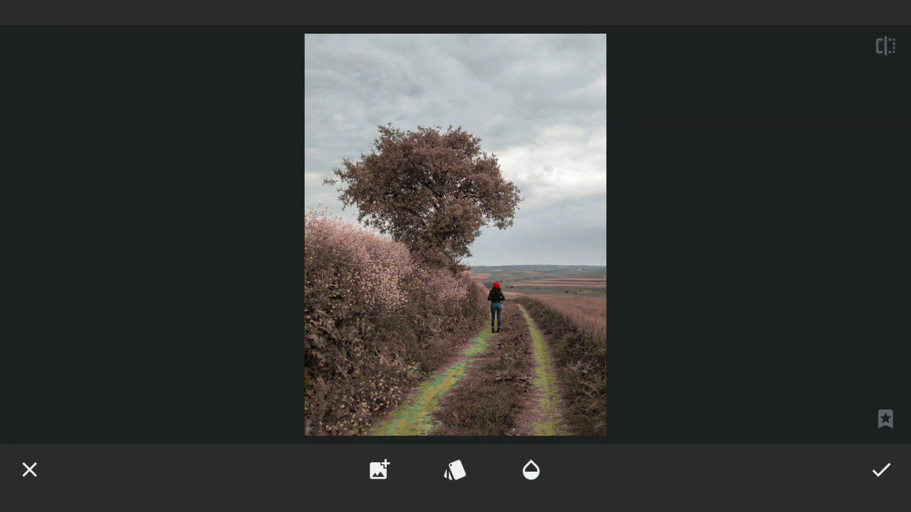
click(530, 469)
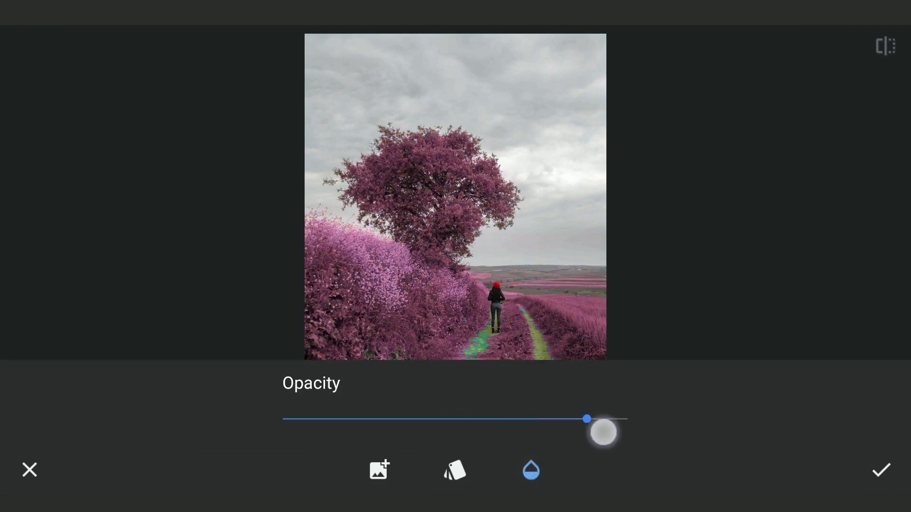
drag(587, 418, 628, 418)
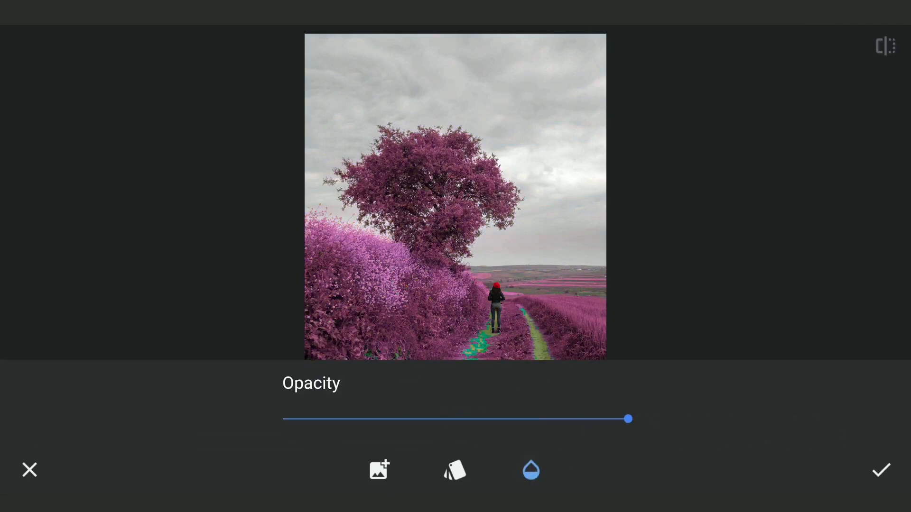
click(880, 470)
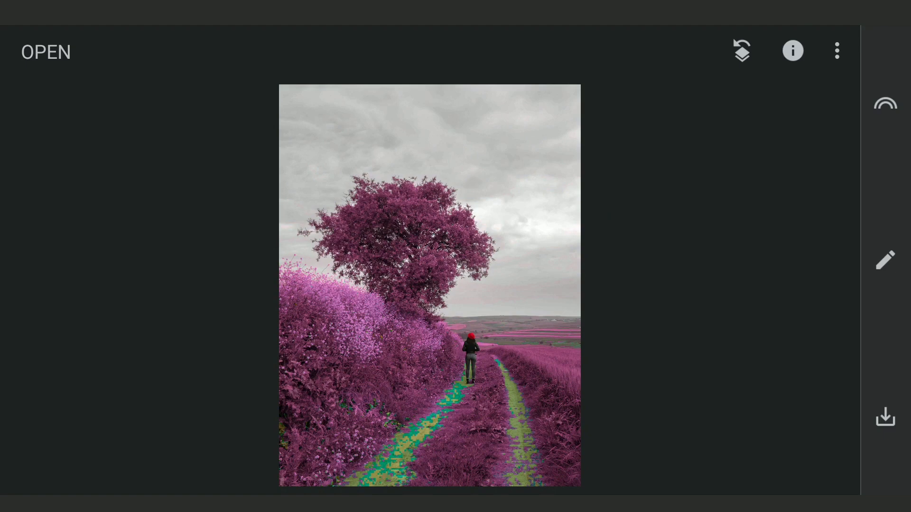
Step: Brush a mask on the Double Exposure edit that keeps magenta only on the tree
click(837, 50)
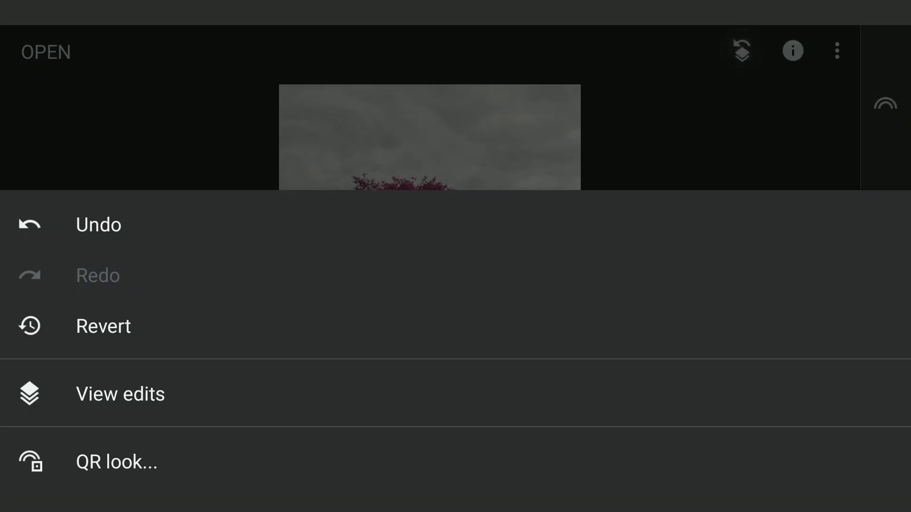
click(120, 394)
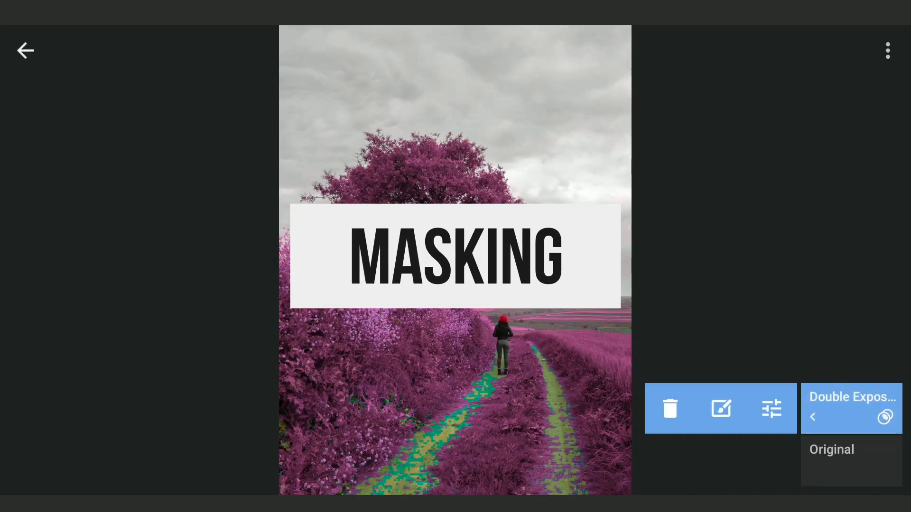
click(720, 409)
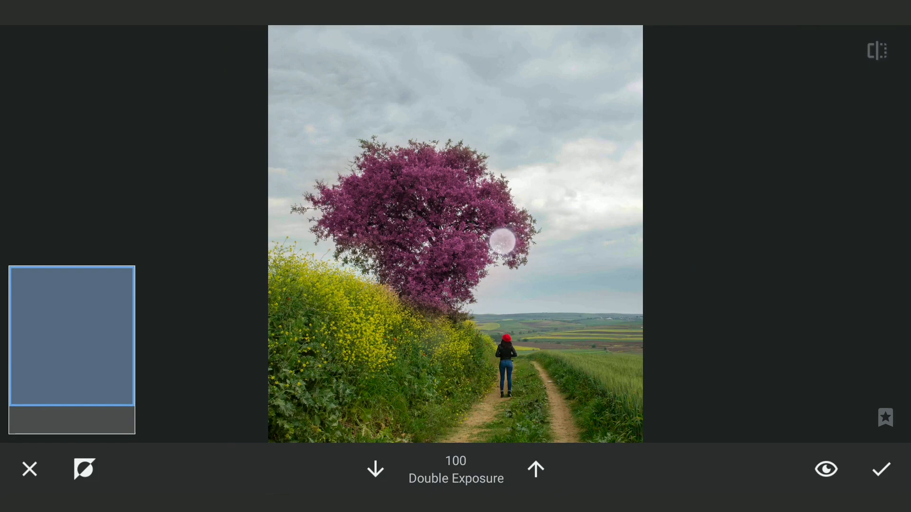
click(825, 469)
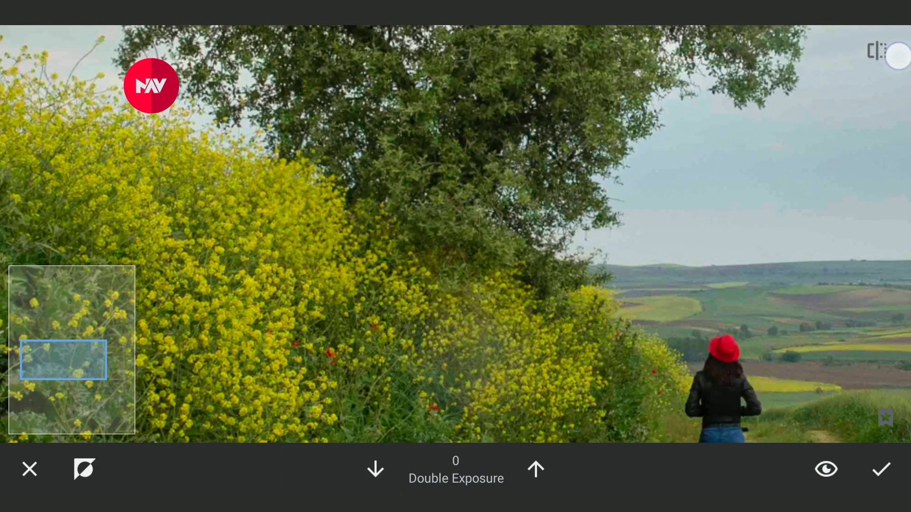
click(535, 469)
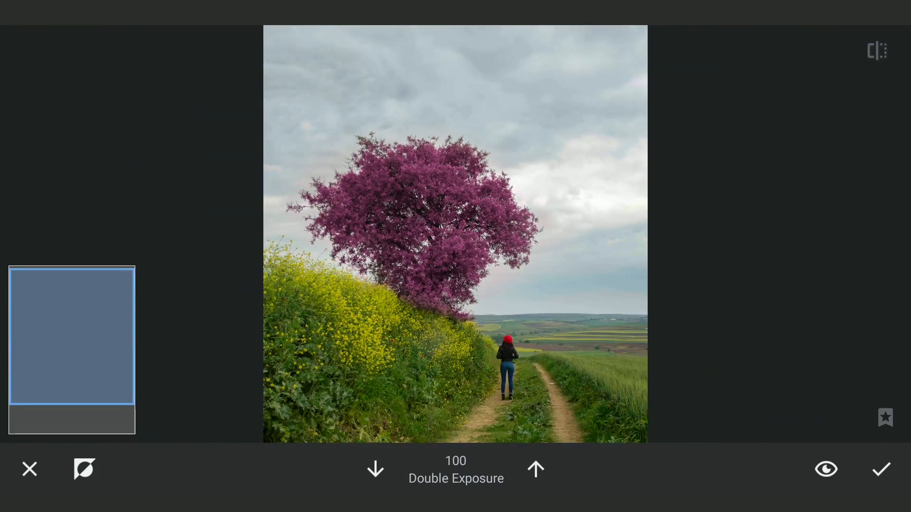
click(880, 469)
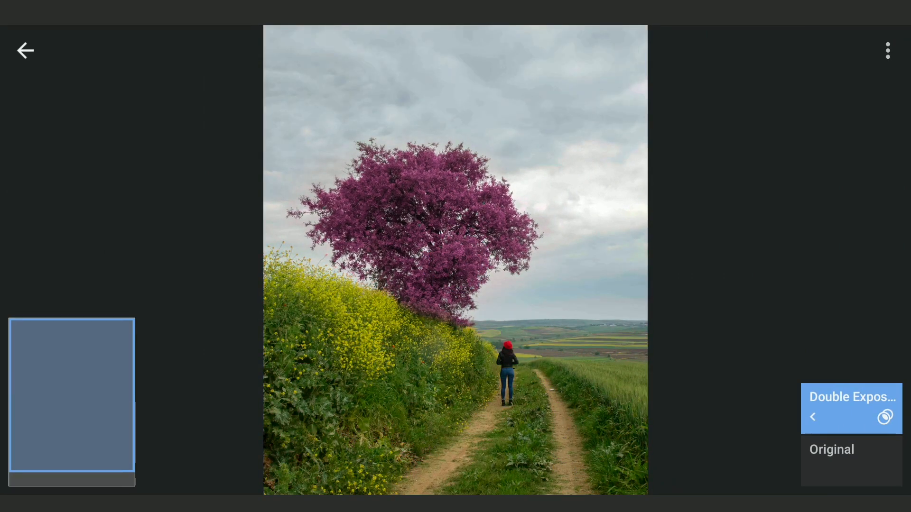
click(888, 260)
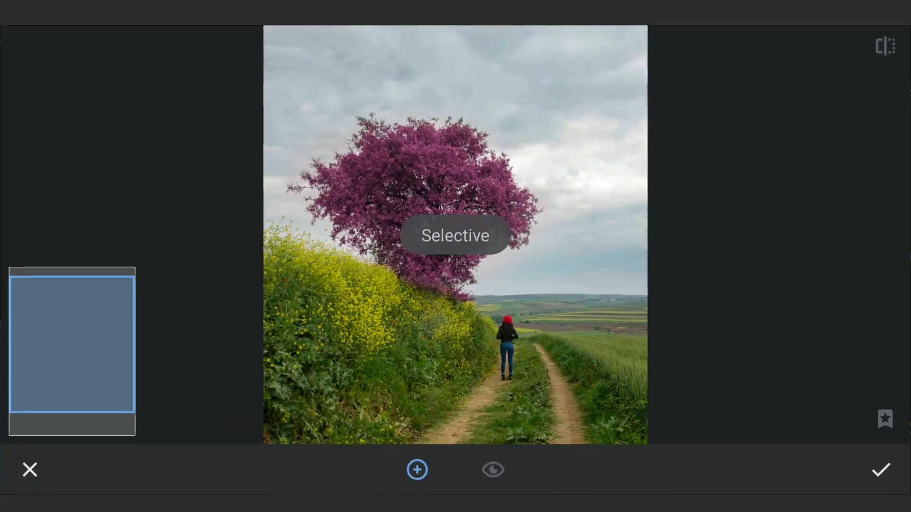
Step: Add Selective points brightening the tree and adjusting the right field and tree edge
click(417, 267)
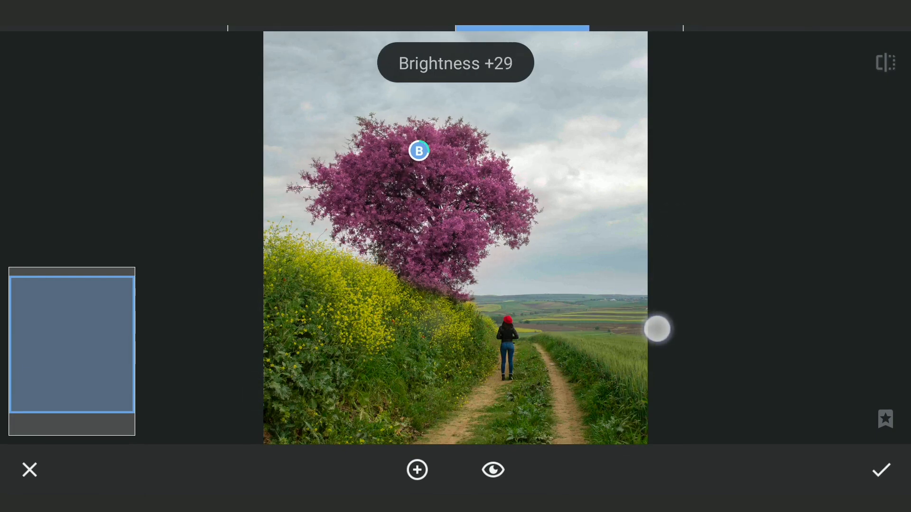
drag(659, 329, 733, 328)
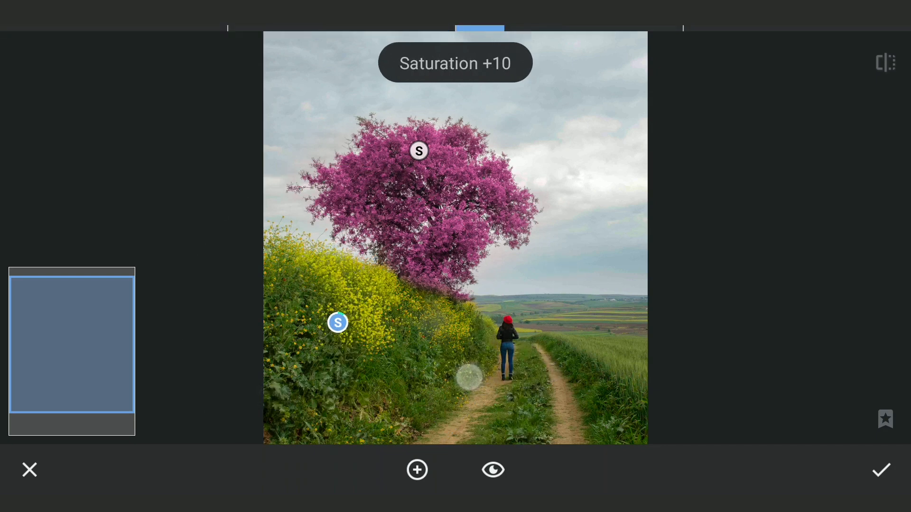
click(621, 365)
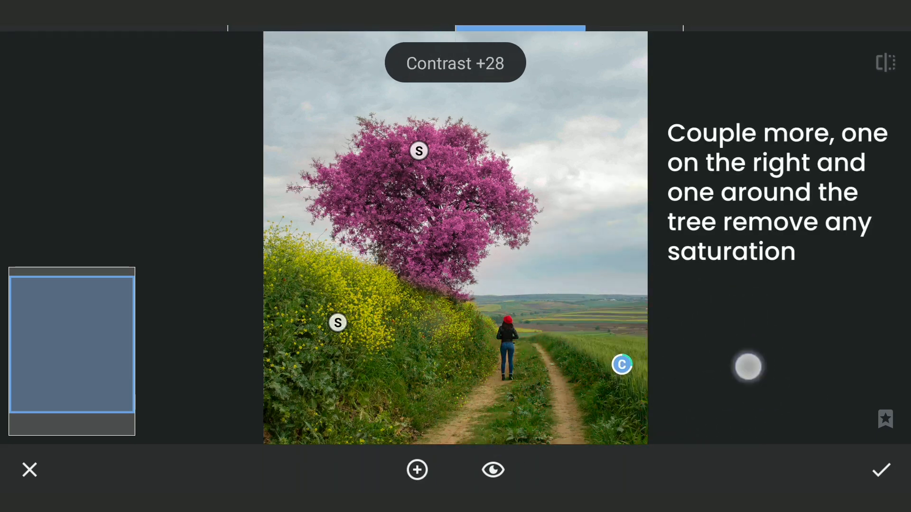
click(621, 364)
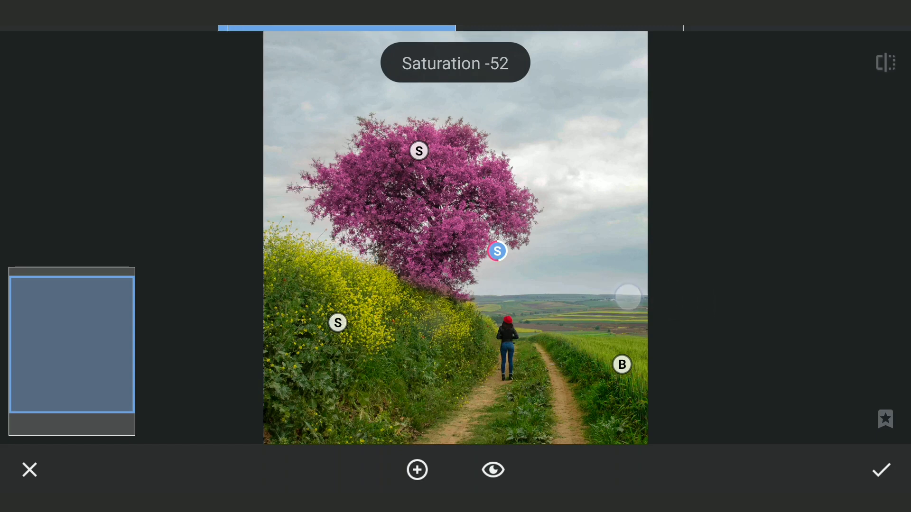
click(881, 469)
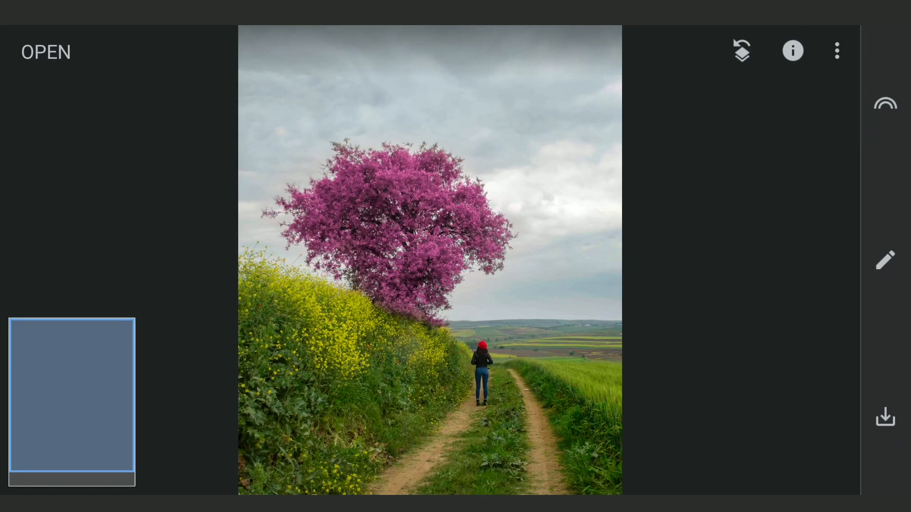
Step: Apply a darker Vintage style and open that edit for brush masking
click(884, 260)
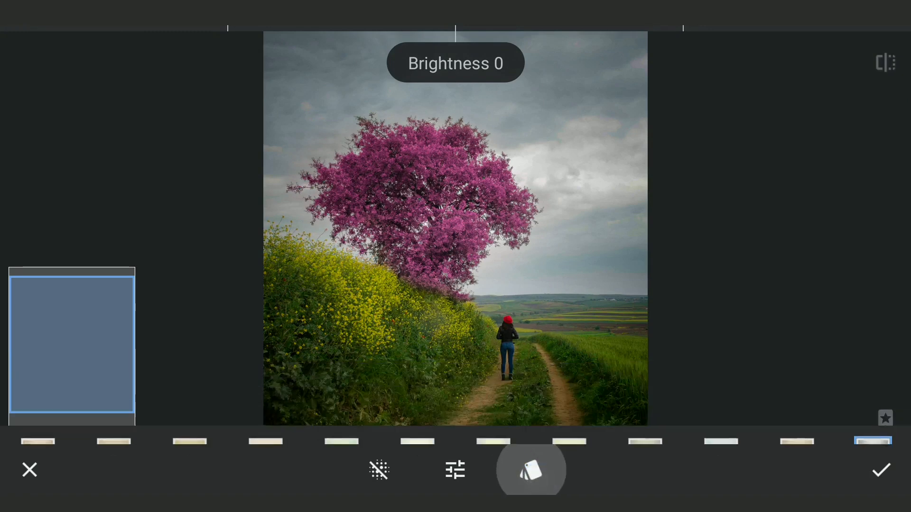
click(881, 471)
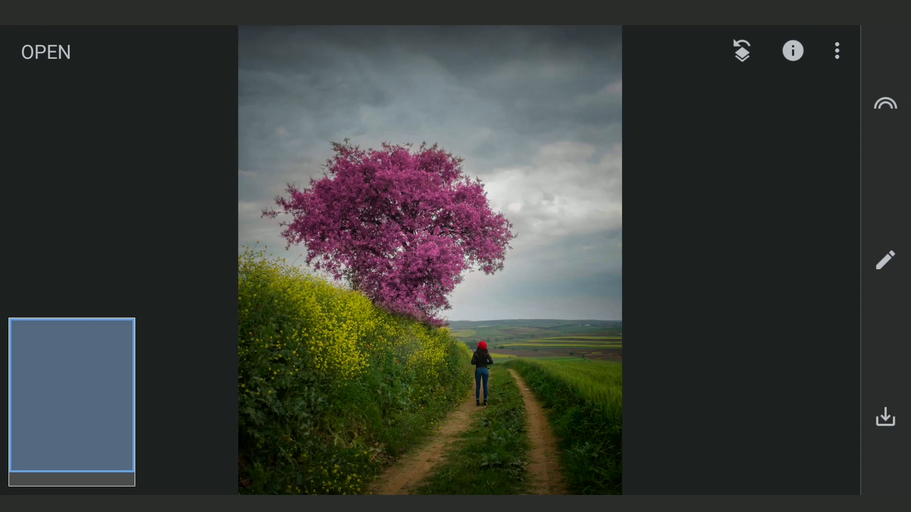
click(886, 260)
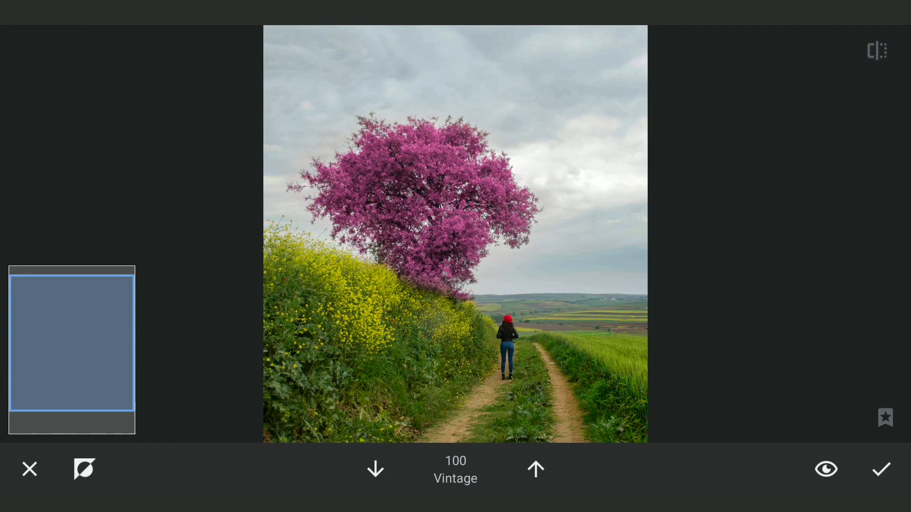
Step: Brush the vintage darkening in through an inverted mask at 50 strength and apply it
click(375, 468)
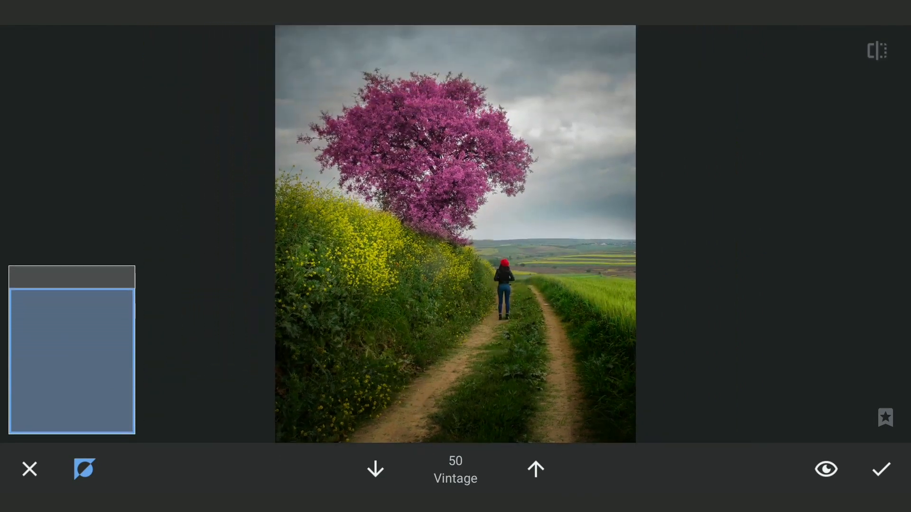
click(535, 469)
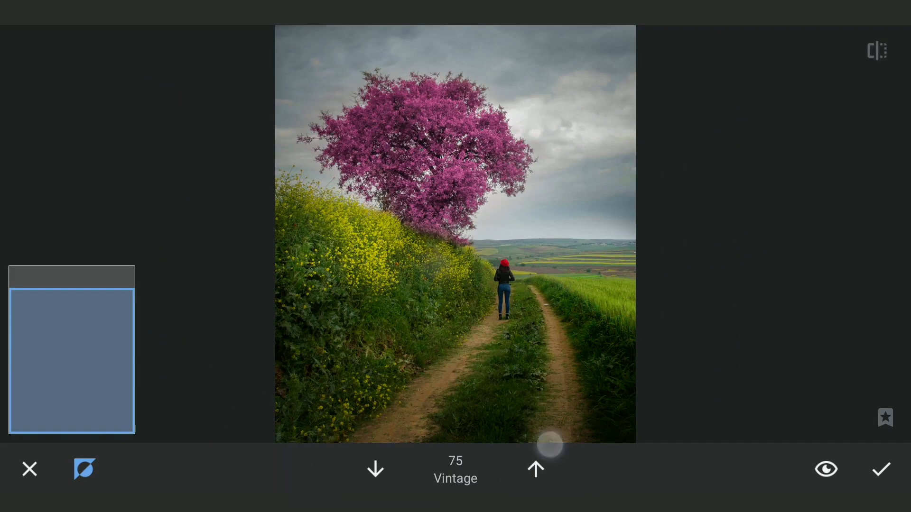
click(826, 469)
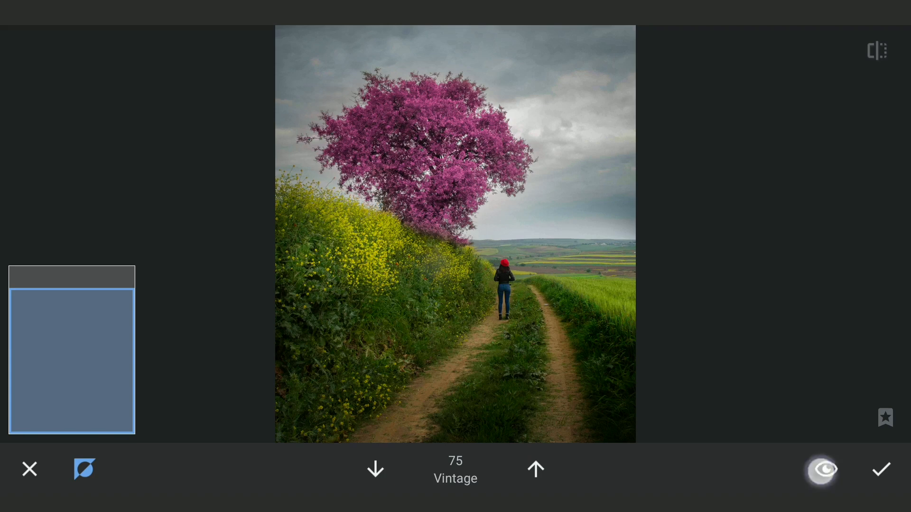
click(375, 469)
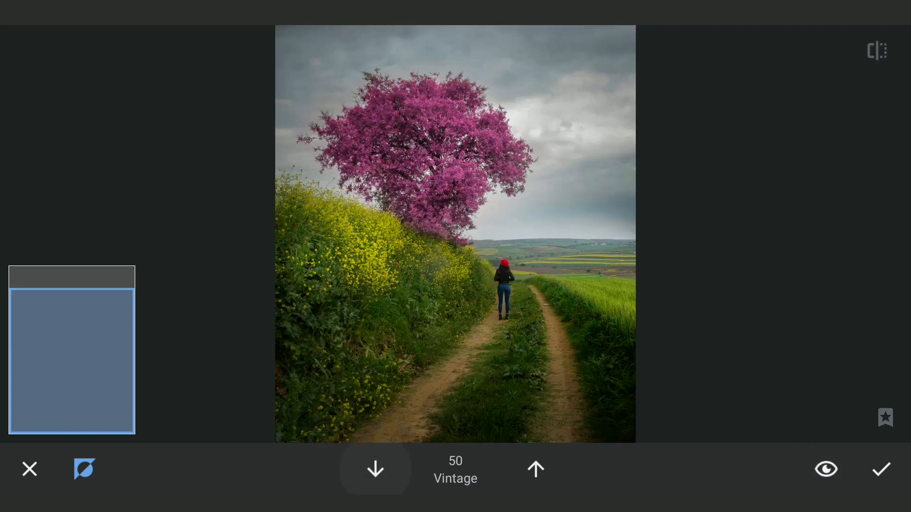
click(375, 469)
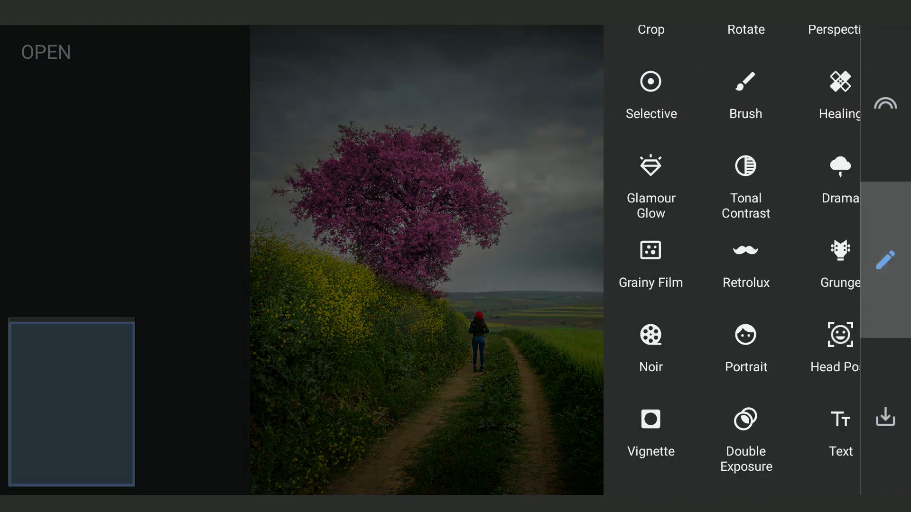
Step: Drag the Selective control point into the bright sky beside the pink tree
click(651, 93)
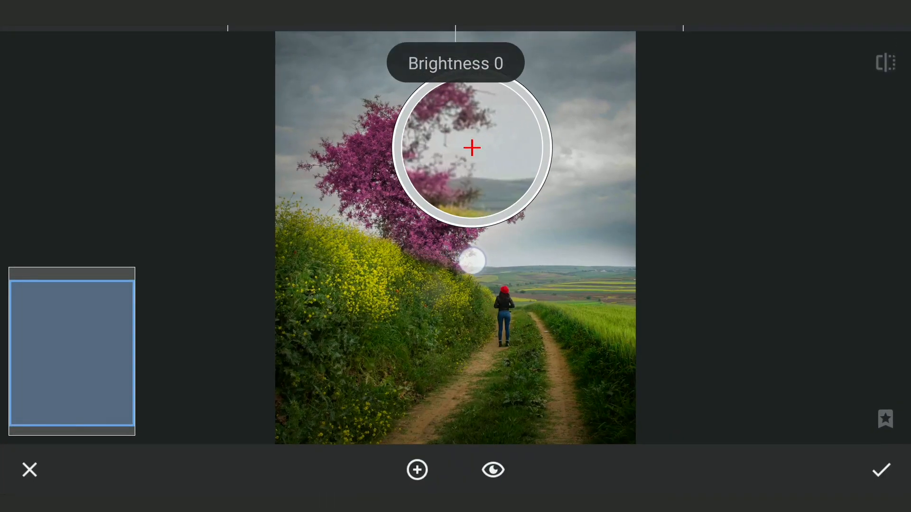
drag(471, 147, 469, 260)
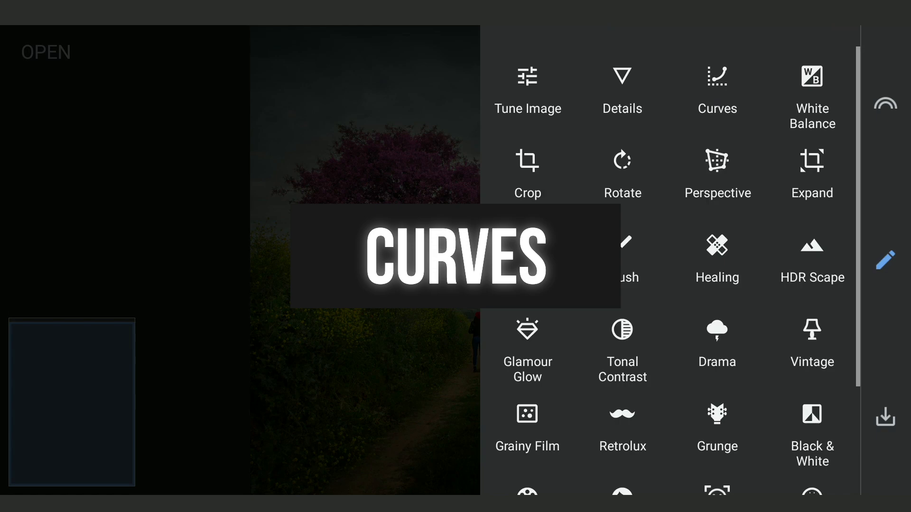
Step: Fade the photo in Curves by lifting the black point and brightening the midtones
click(717, 90)
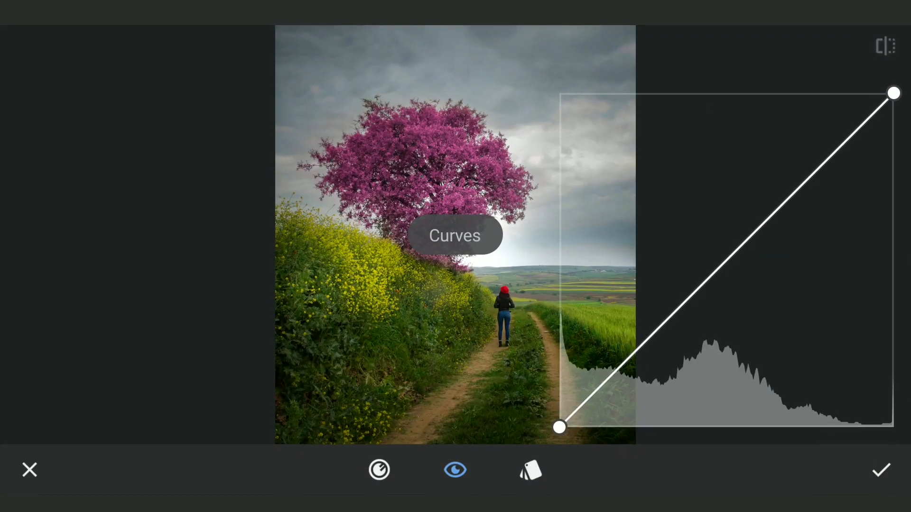
drag(558, 428, 559, 329)
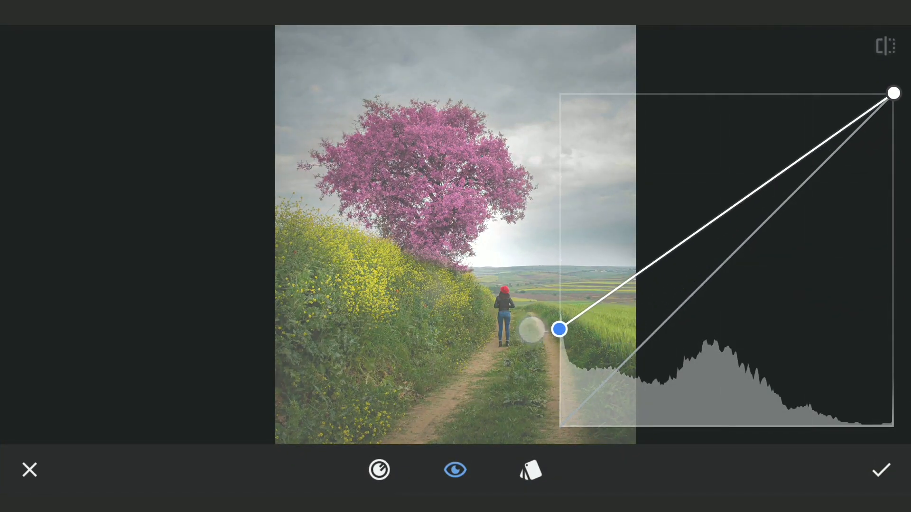
drag(559, 329, 729, 201)
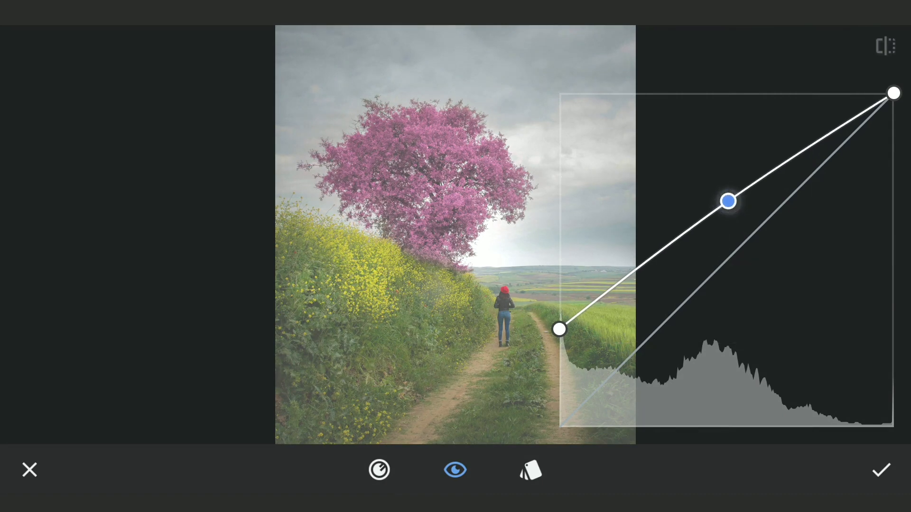
Step: Tint the shadows and midtones through the red and green channel curves, then apply
drag(558, 330, 558, 337)
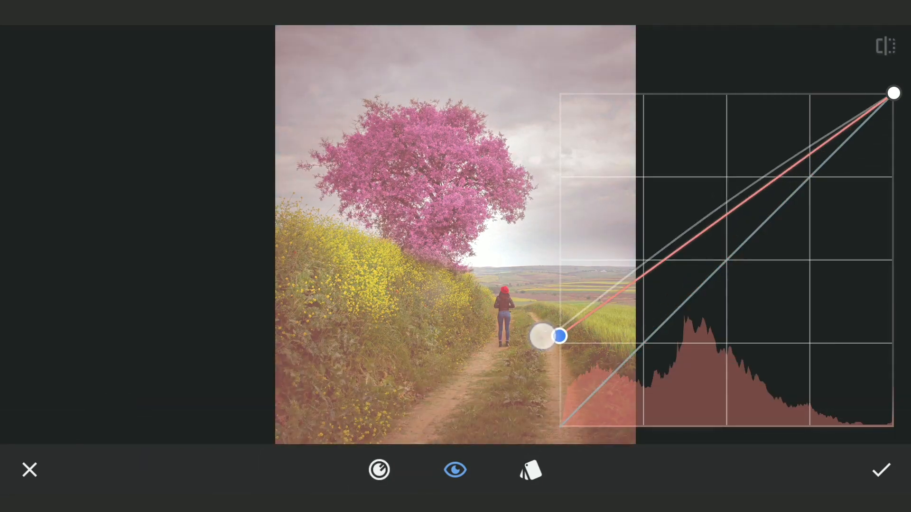
drag(558, 336, 703, 222)
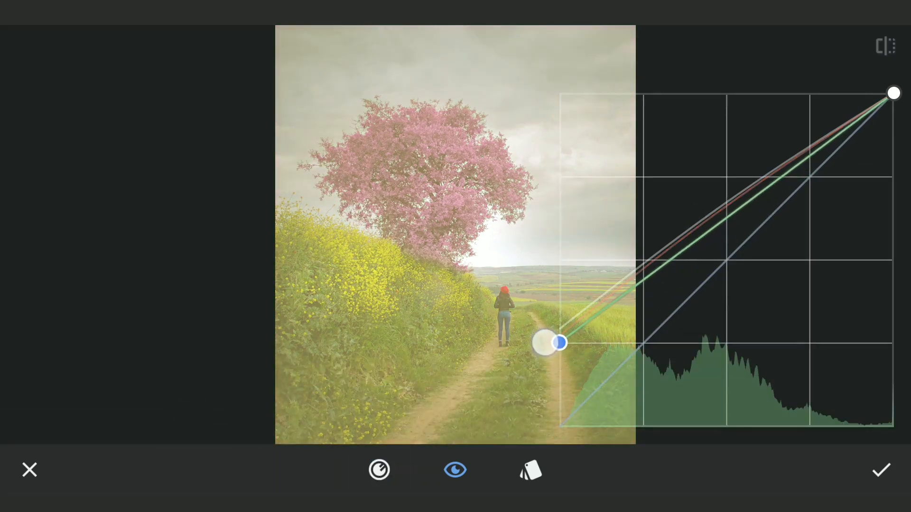
drag(561, 342, 692, 233)
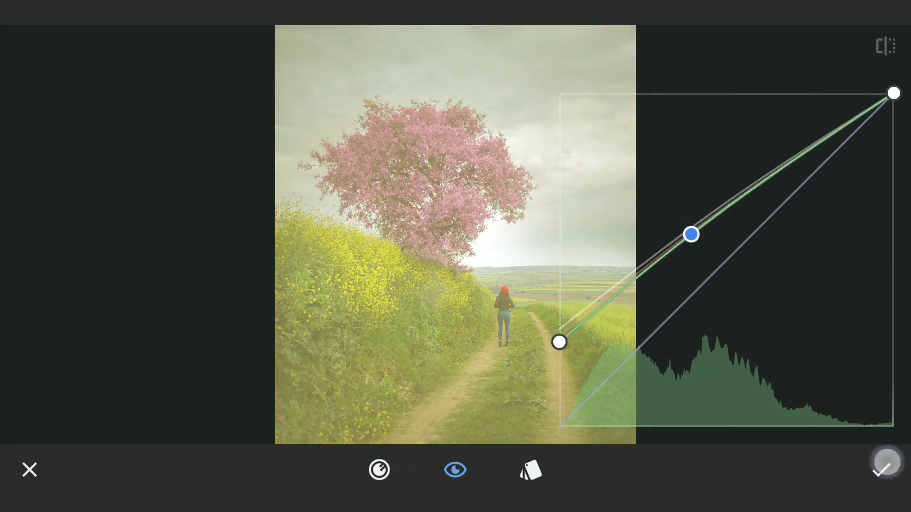
click(885, 469)
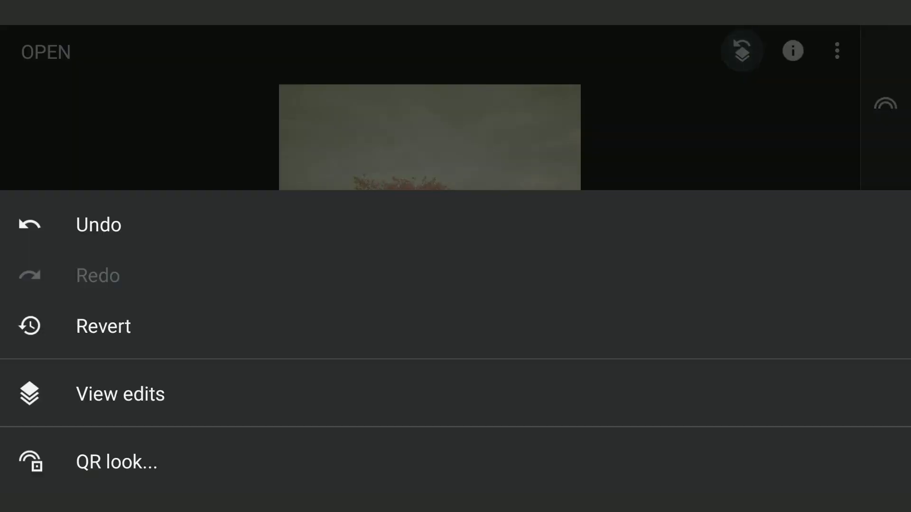
click(119, 394)
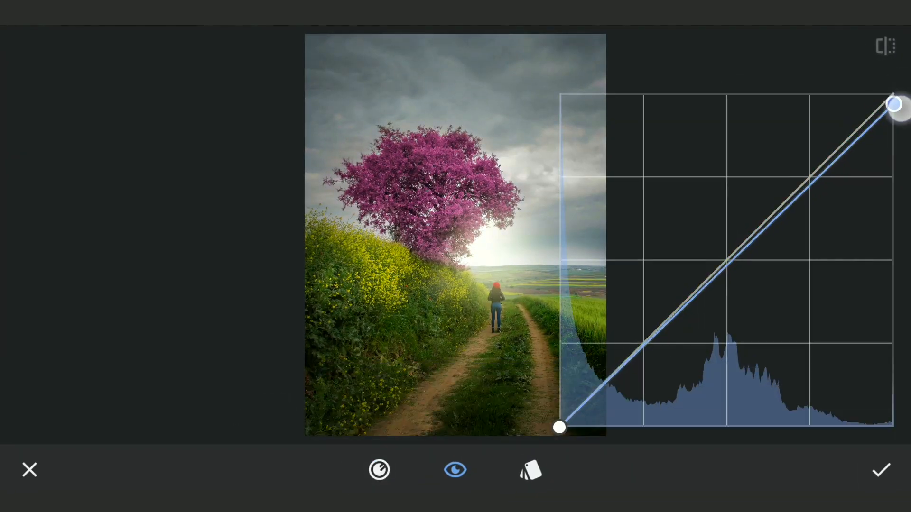
Step: Lower the blue curve's highlights, shift the red highlights for warmth, and apply the curve
drag(895, 103, 895, 158)
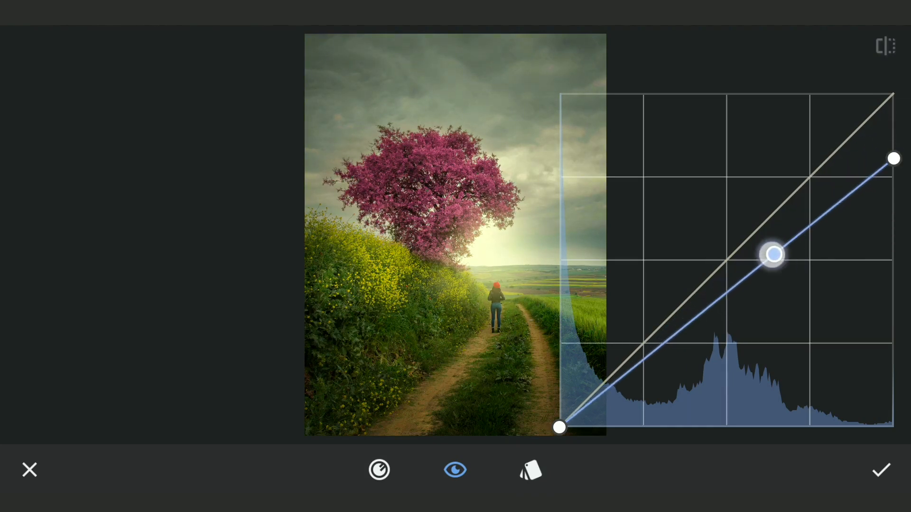
drag(773, 254, 735, 253)
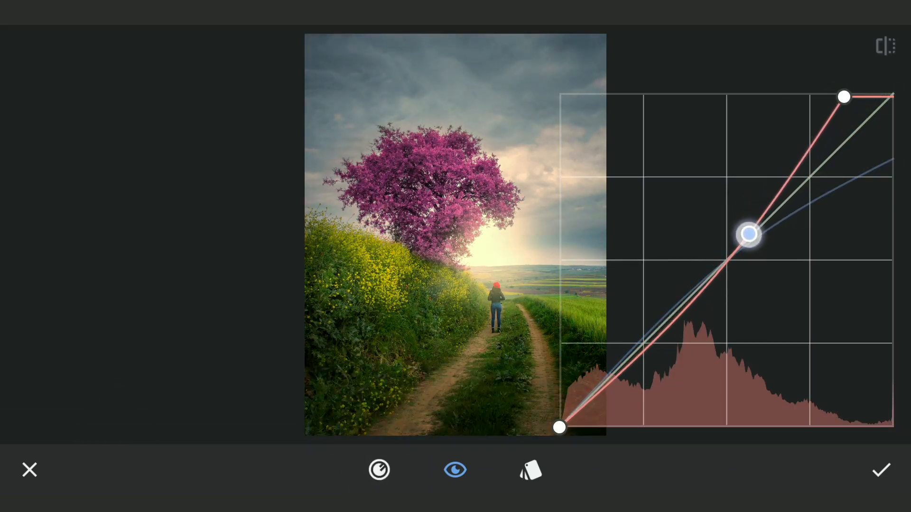
drag(749, 234, 745, 236)
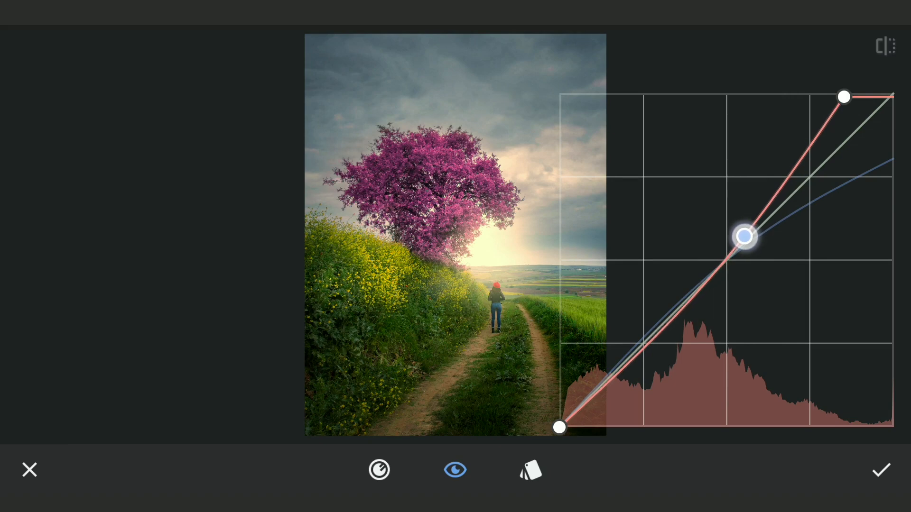
drag(744, 236, 744, 233)
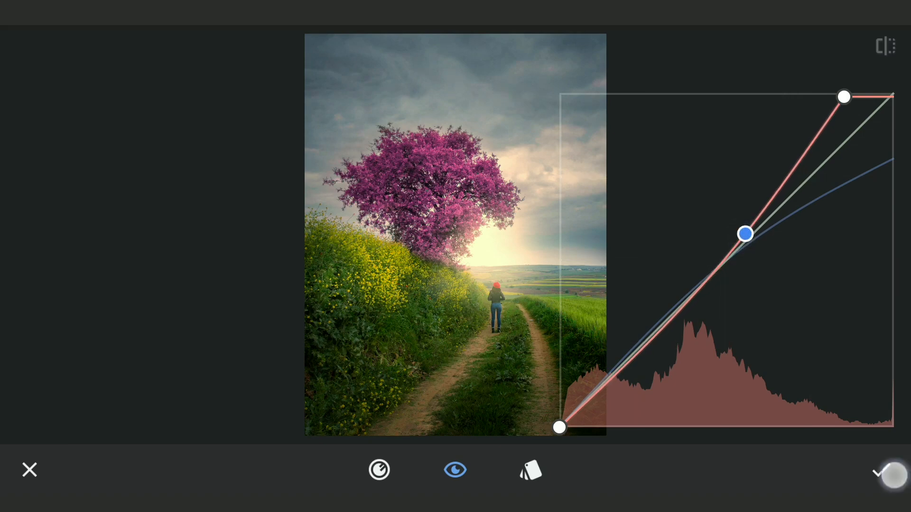
click(879, 470)
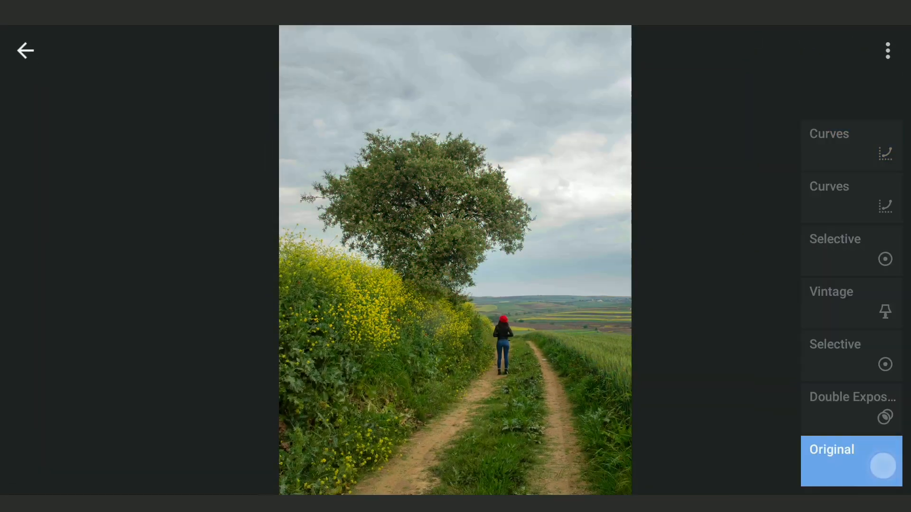
click(851, 146)
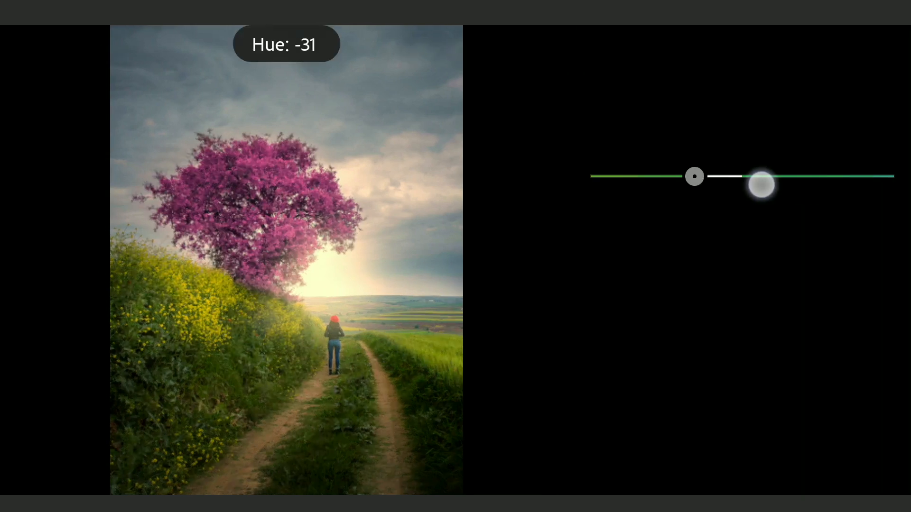
Step: In the color mixer, set green Hue to -38 and magenta Luminance to about 47
drag(762, 185, 753, 185)
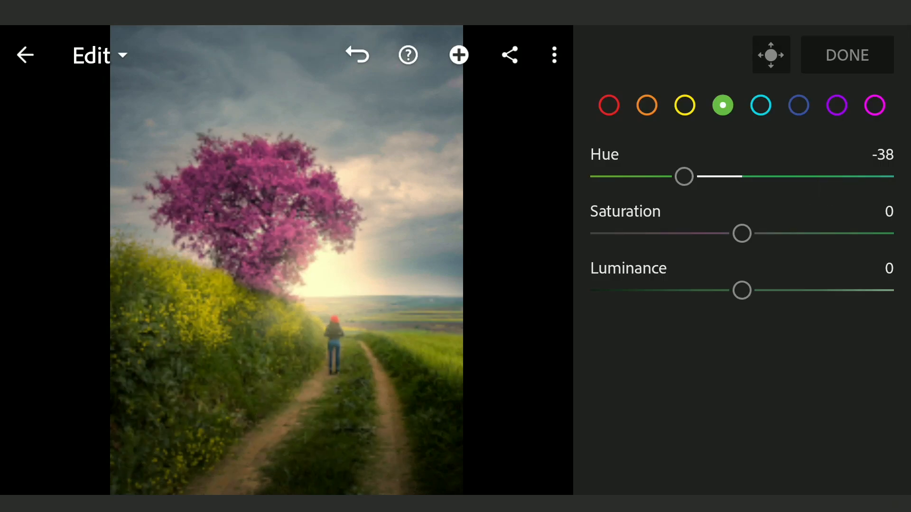
drag(741, 290, 834, 284)
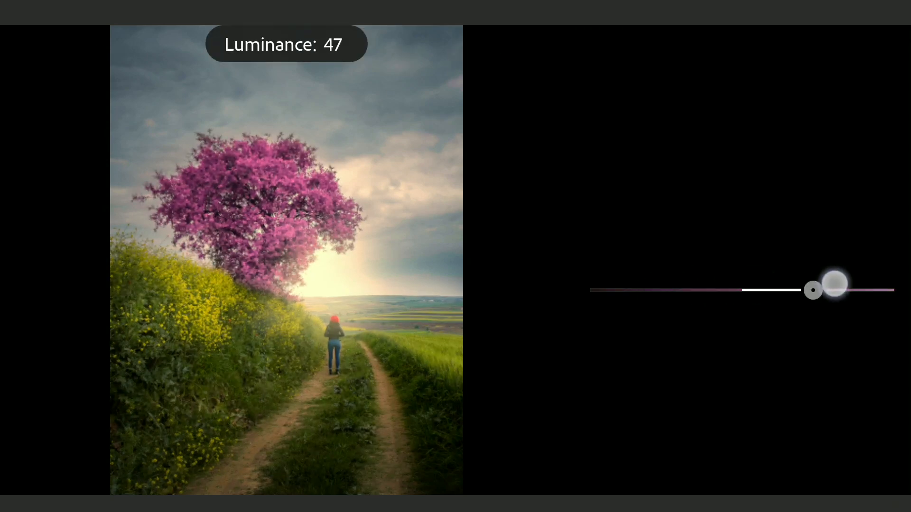
drag(834, 285, 761, 290)
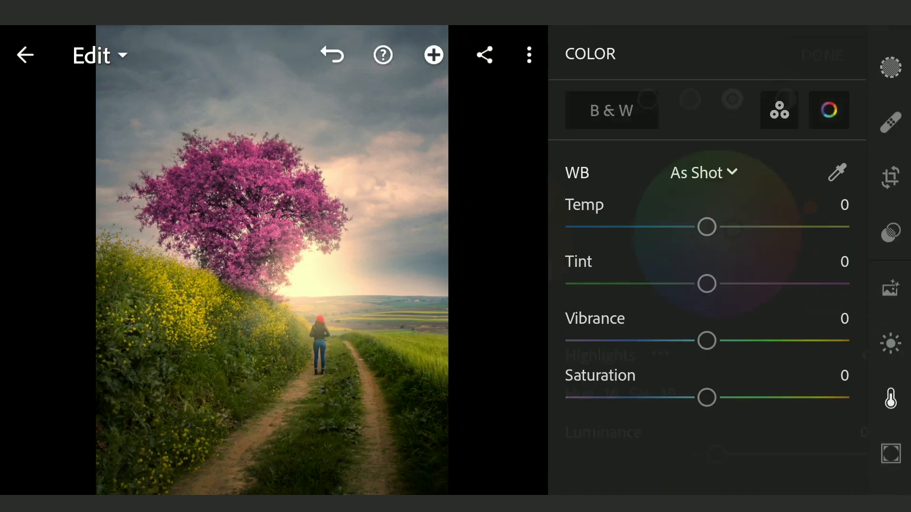
Step: Raise Blacks in the Light panel from -24 to -6, then bring up the Curve editor
click(888, 329)
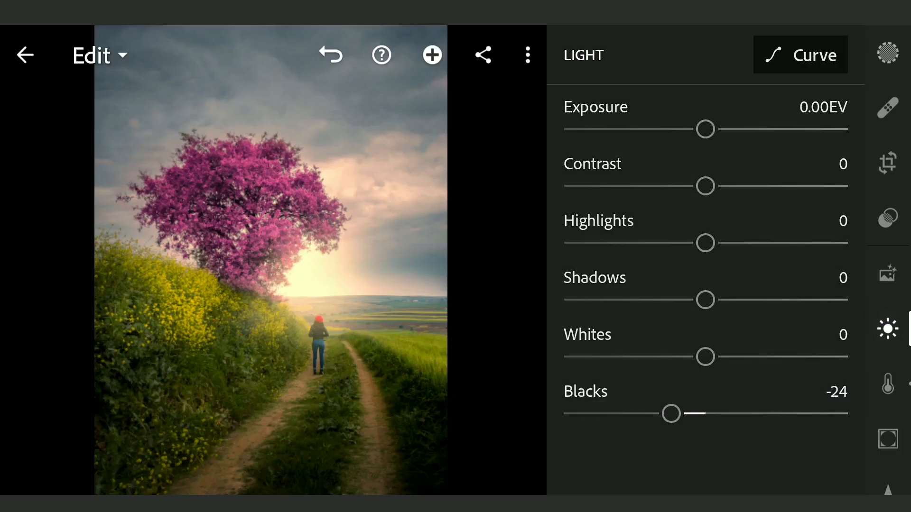
drag(670, 414, 699, 413)
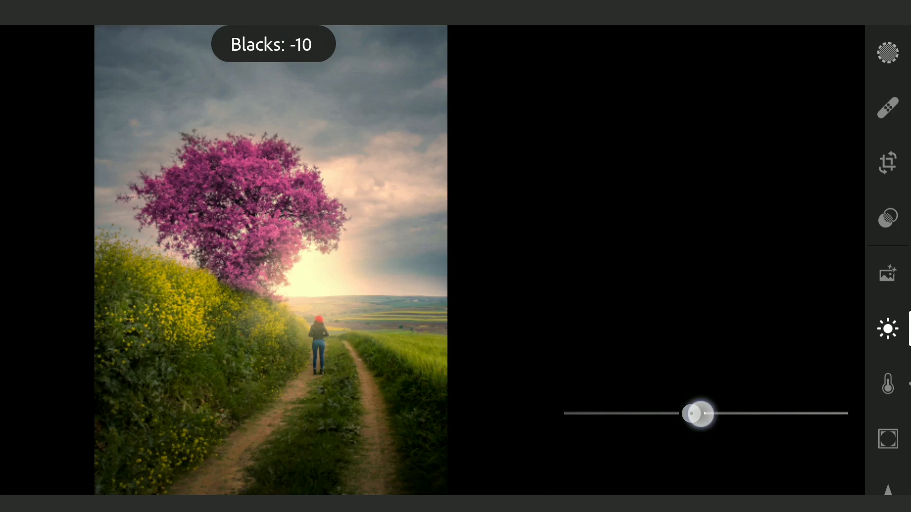
drag(686, 414, 697, 414)
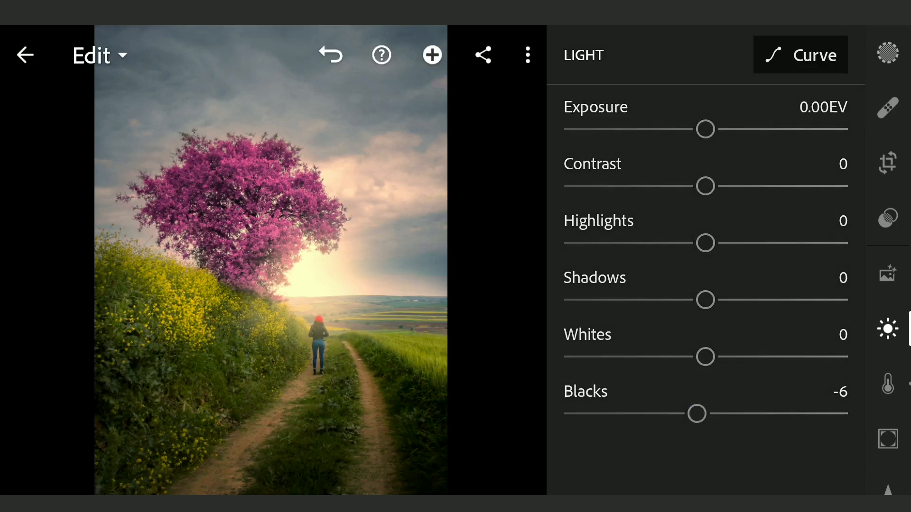
click(887, 438)
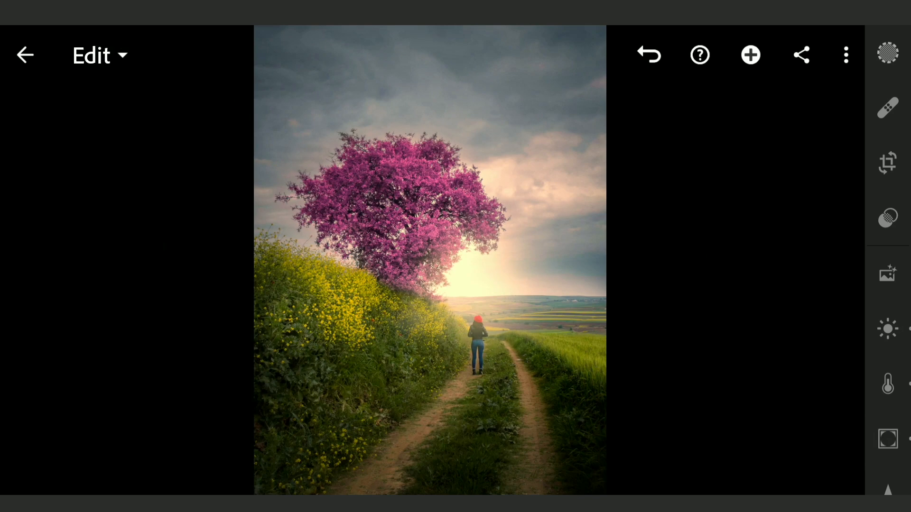
click(887, 329)
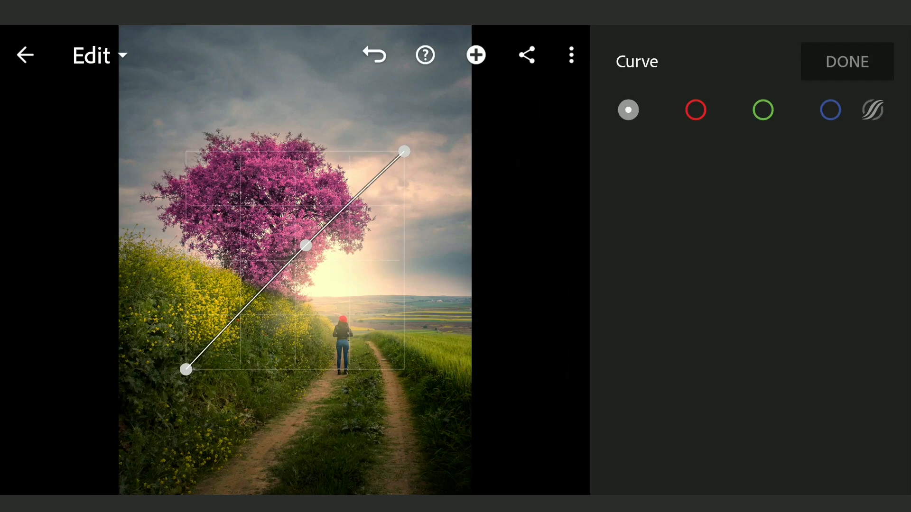
Step: Shape the tone curve with darker shadows, a slightly raised black point and a midtone point
drag(306, 246, 241, 328)
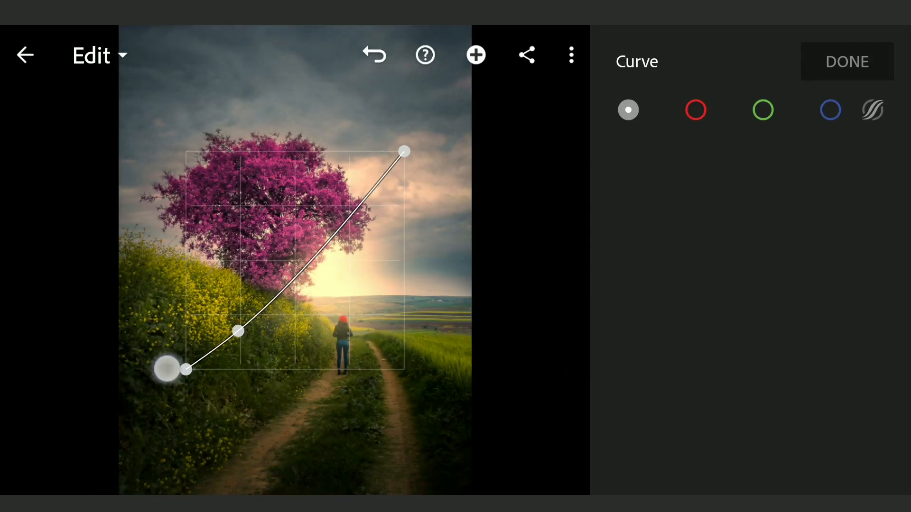
drag(166, 367, 186, 370)
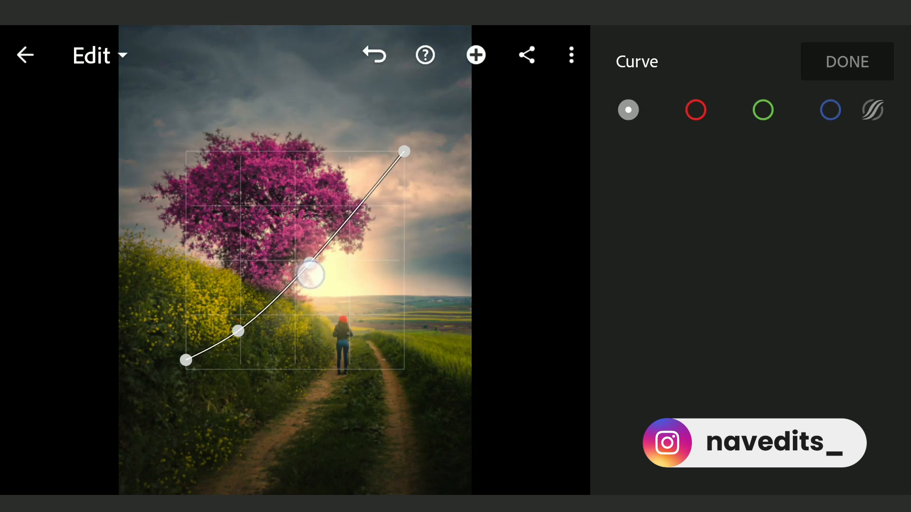
drag(311, 275, 308, 262)
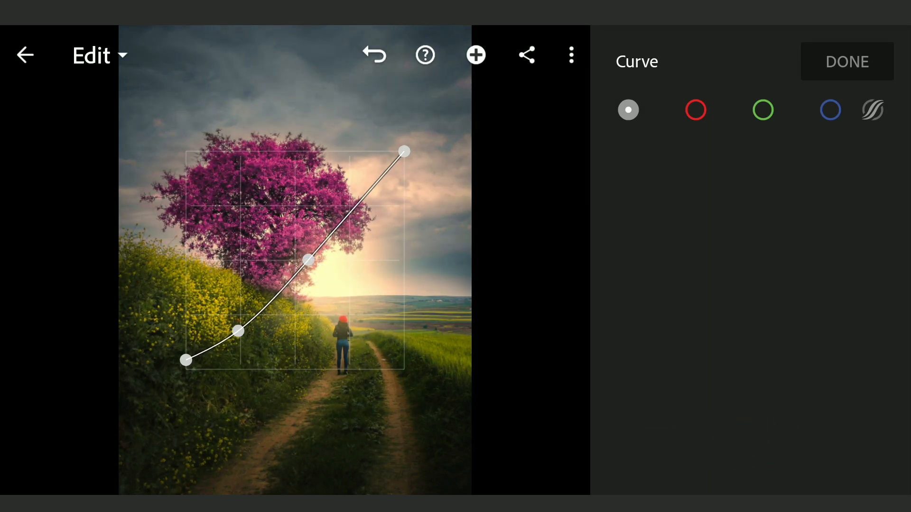
click(846, 62)
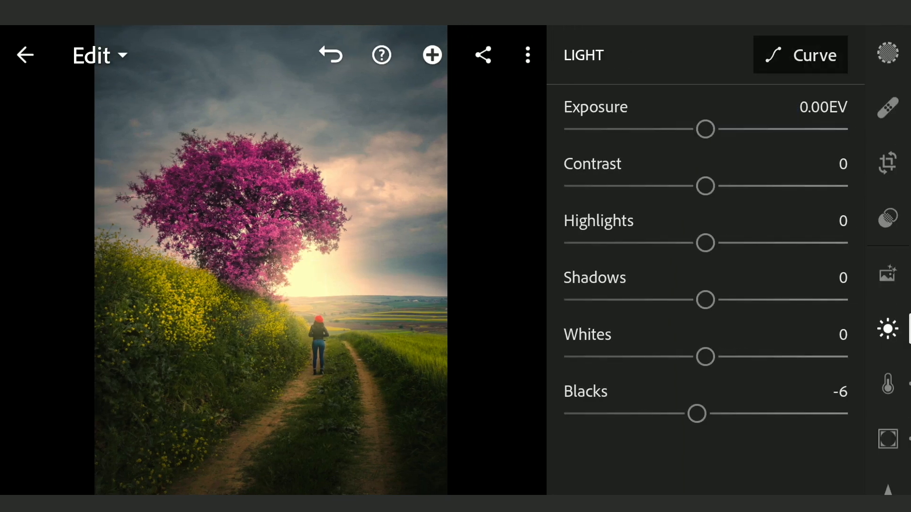